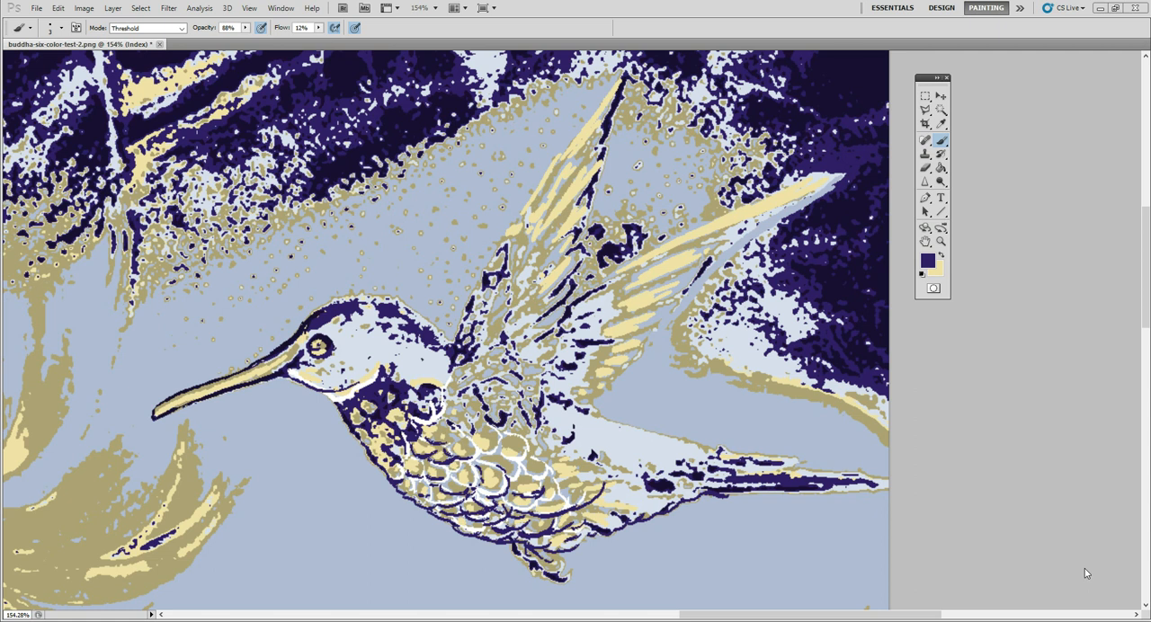
{"action": "mouse_move", "coordinate": [550, 345]}
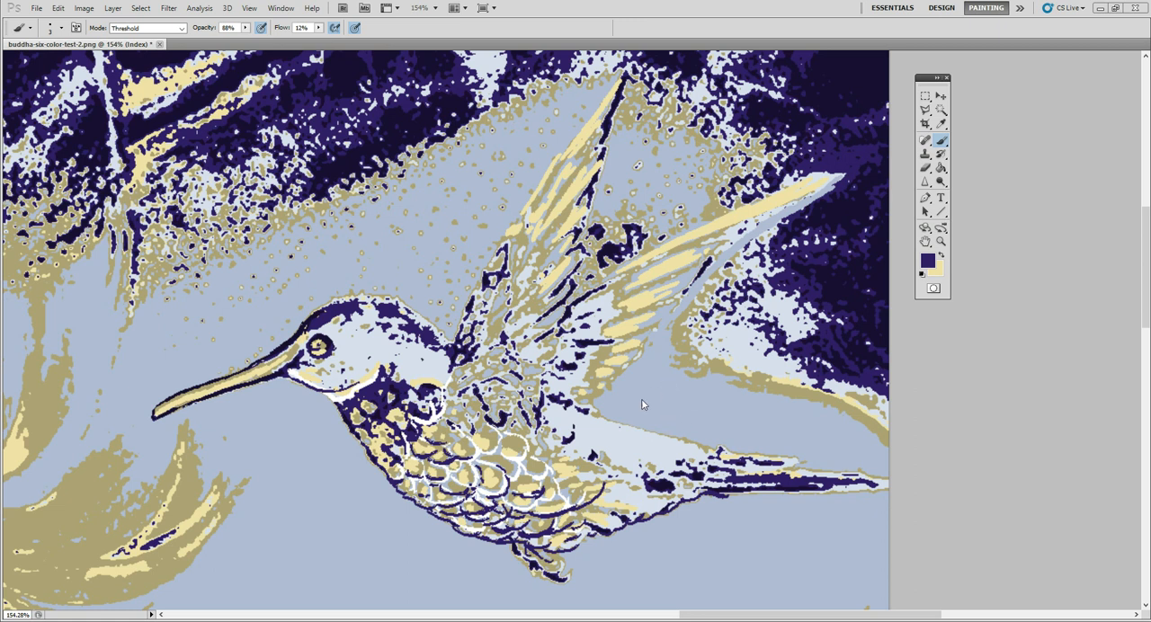
{"action": "mouse_move", "coordinate": [713, 414]}
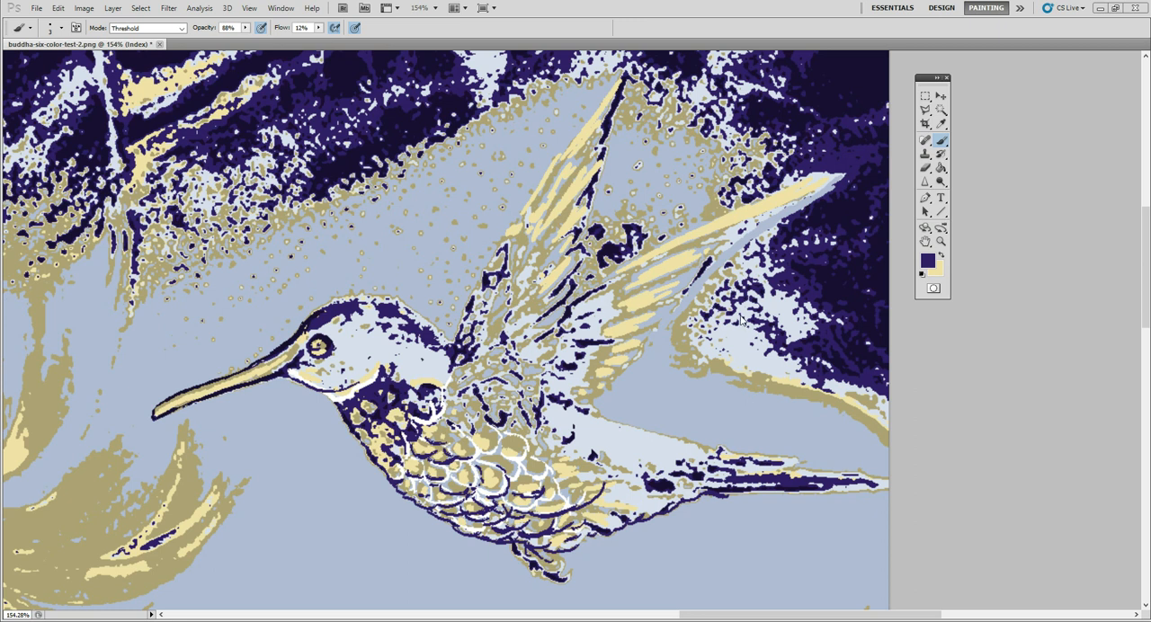
{"action": "mouse_move", "coordinate": [685, 375]}
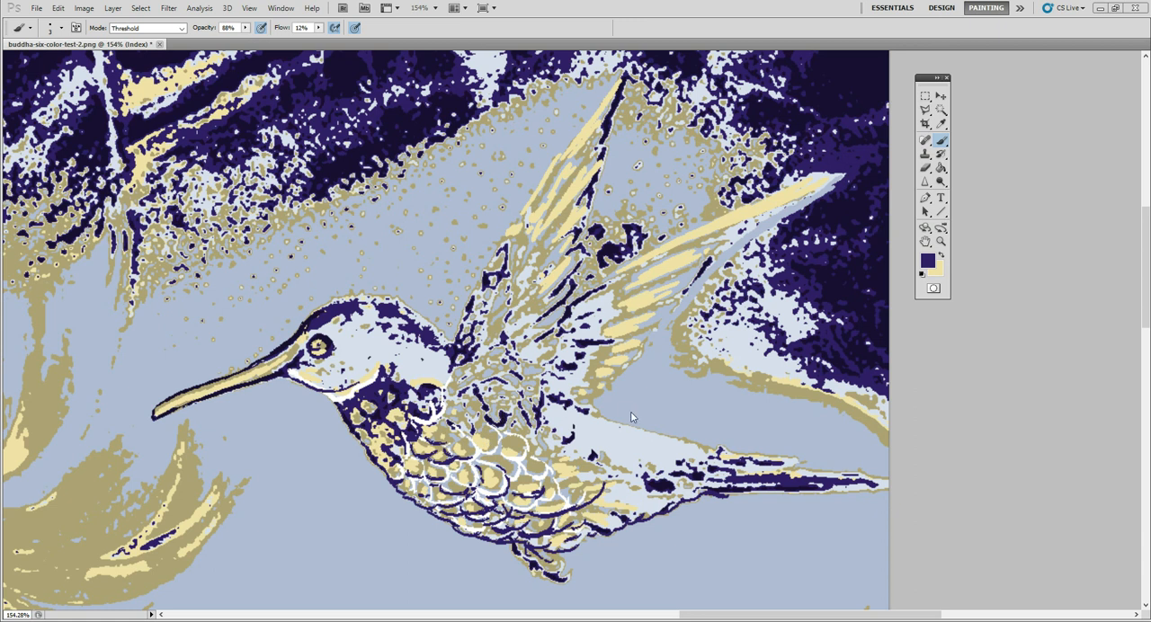
{"action": "mouse_move", "coordinate": [633, 387]}
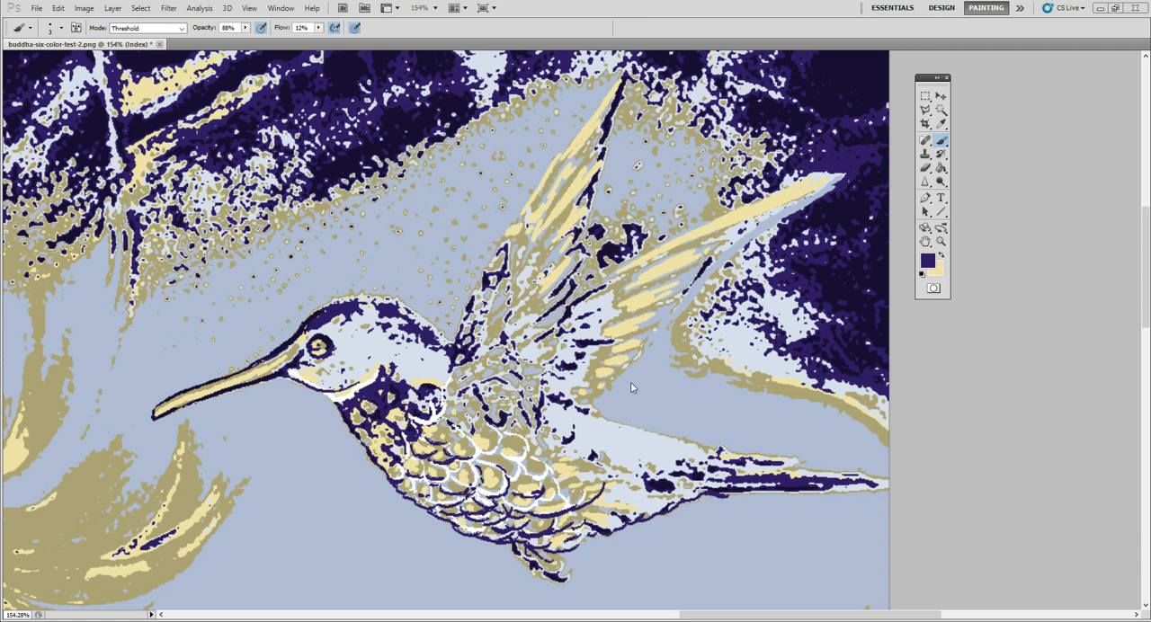
{"action": "mouse_move", "coordinate": [669, 410]}
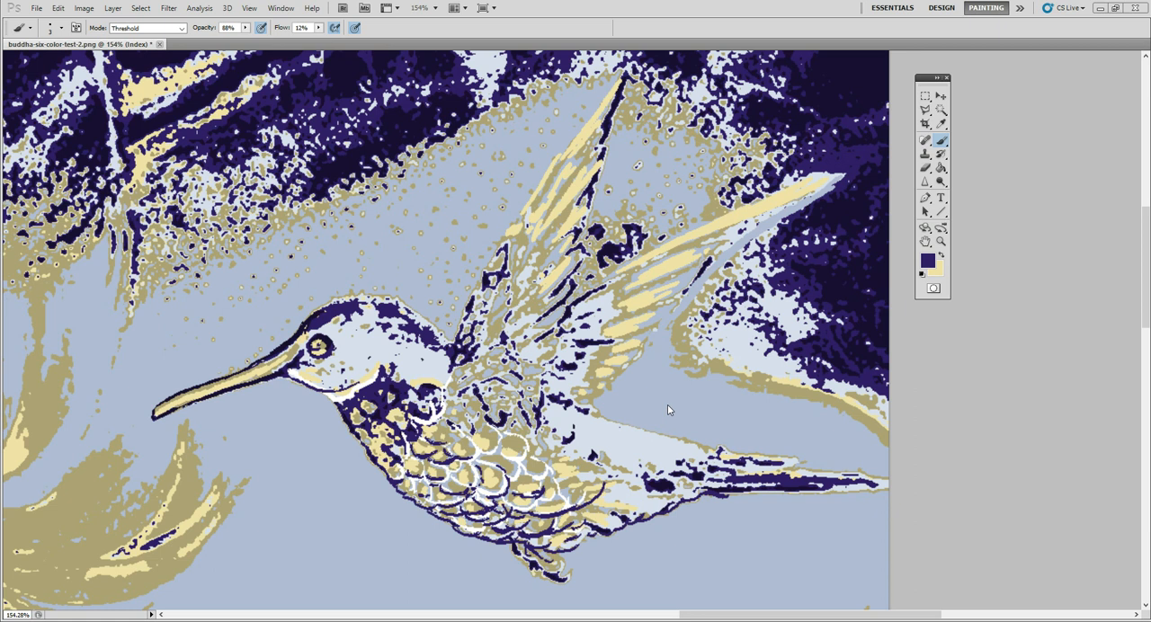
{"action": "mouse_move", "coordinate": [651, 410]}
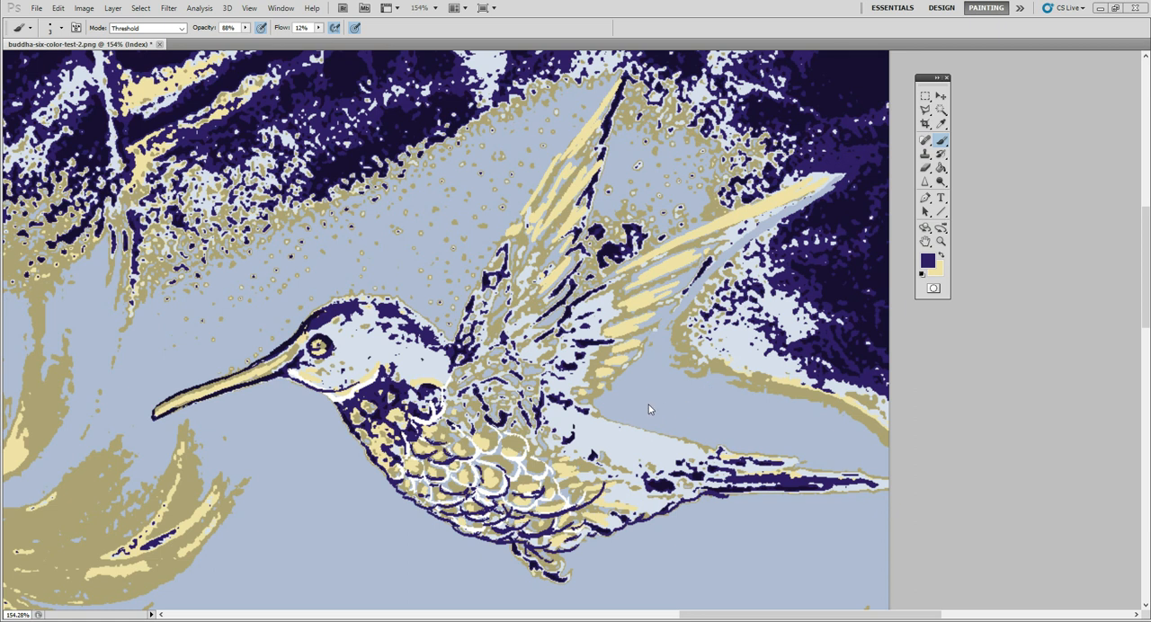
{"action": "mouse_move", "coordinate": [659, 425]}
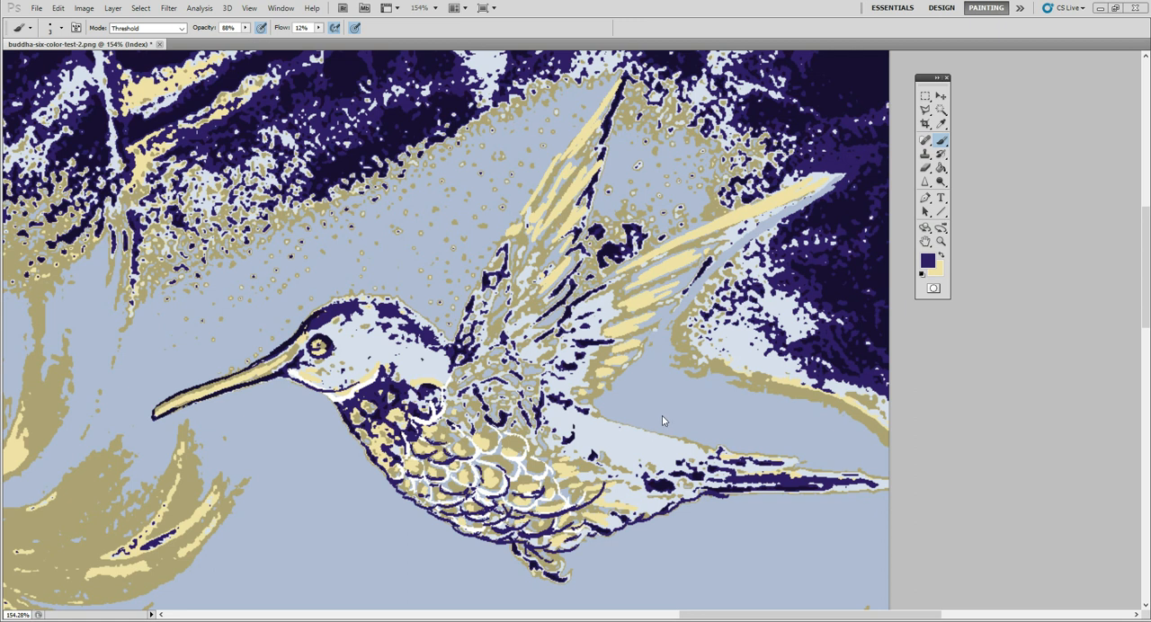
{"action": "mouse_move", "coordinate": [669, 417]}
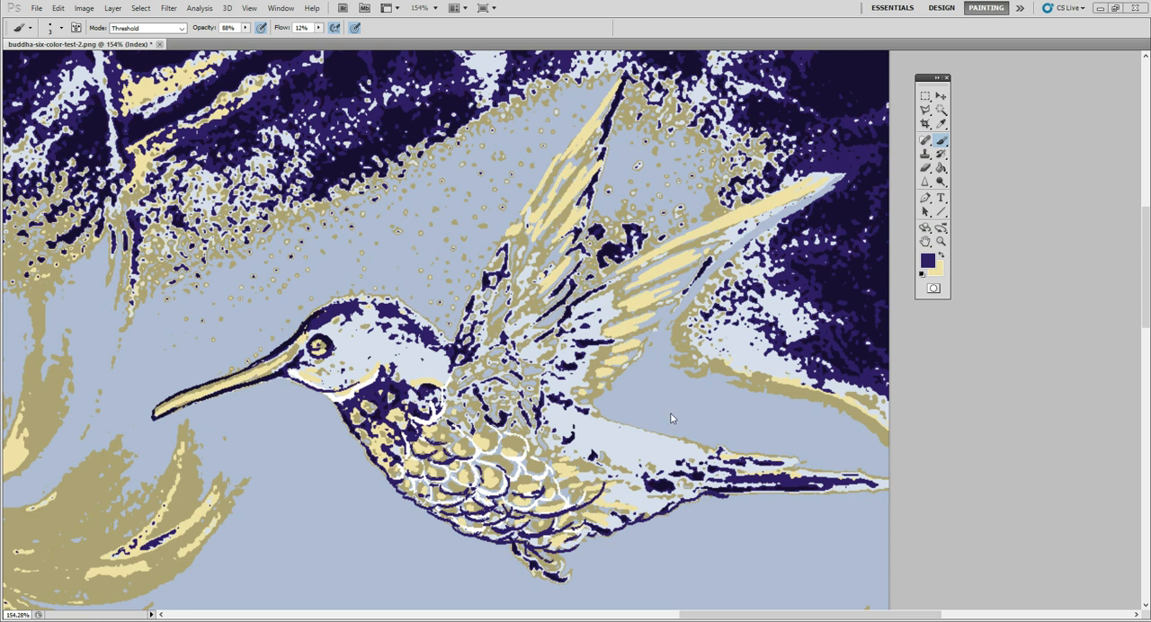
{"action": "mouse_move", "coordinate": [669, 412]}
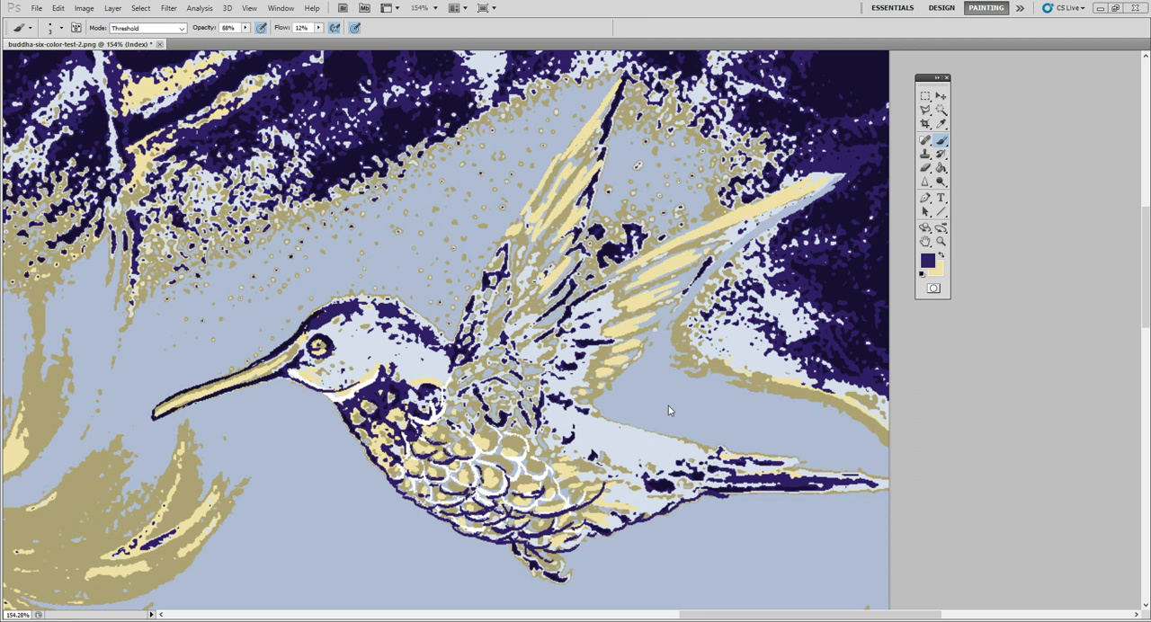
{"action": "mouse_move", "coordinate": [668, 403]}
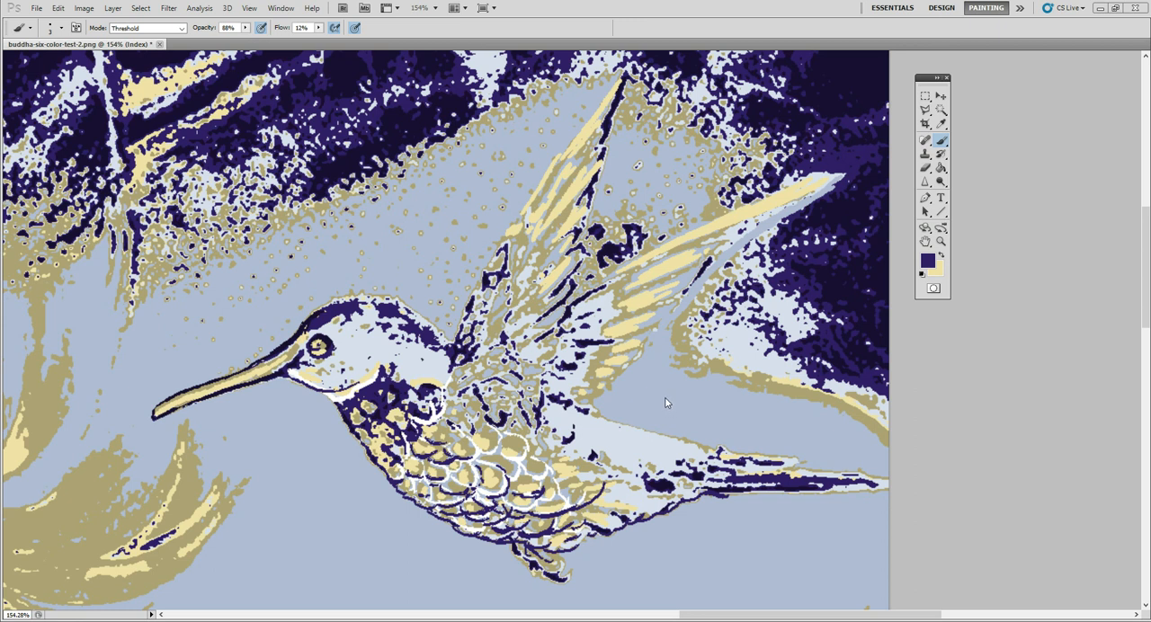
{"action": "mouse_move", "coordinate": [669, 406]}
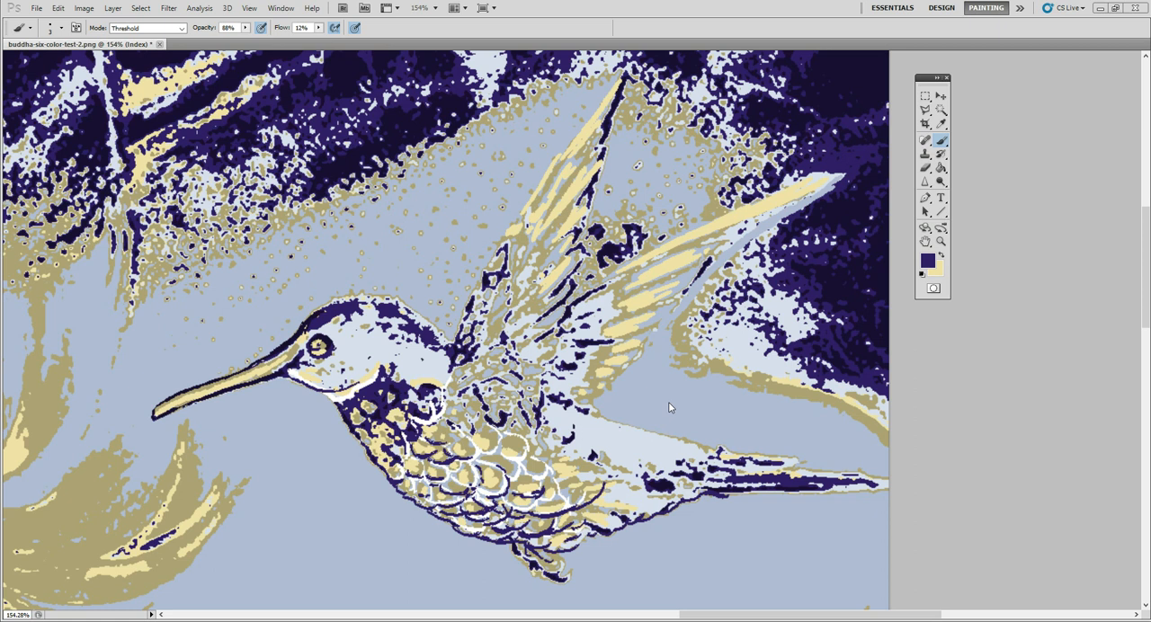
{"action": "mouse_move", "coordinate": [662, 414]}
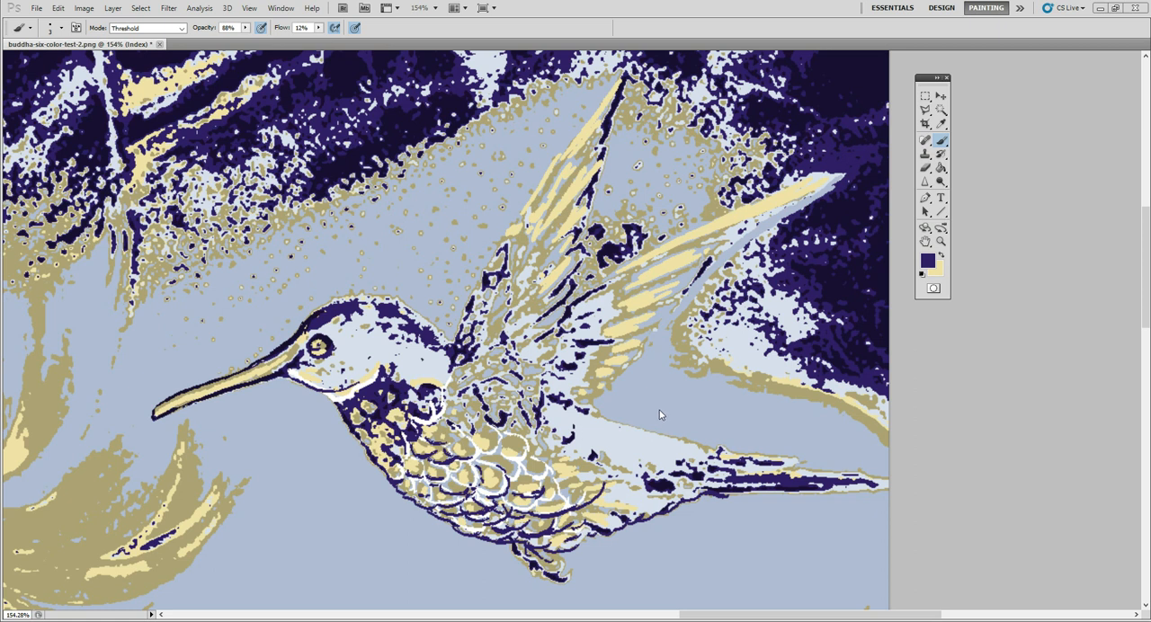
{"action": "mouse_move", "coordinate": [658, 417]}
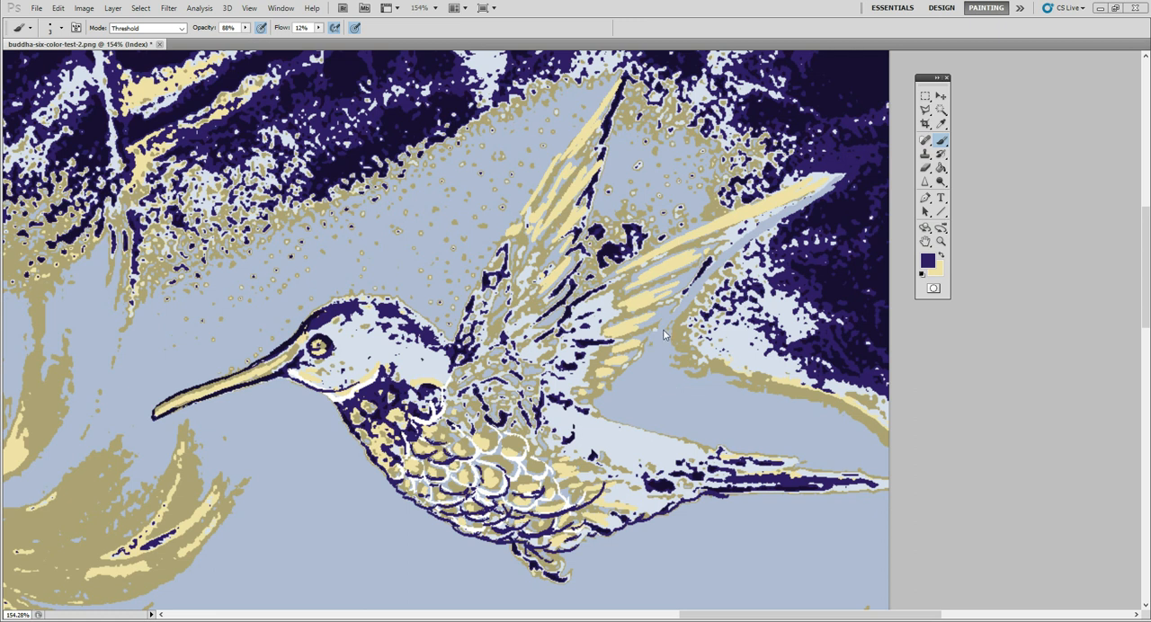
{"action": "mouse_move", "coordinate": [655, 378]}
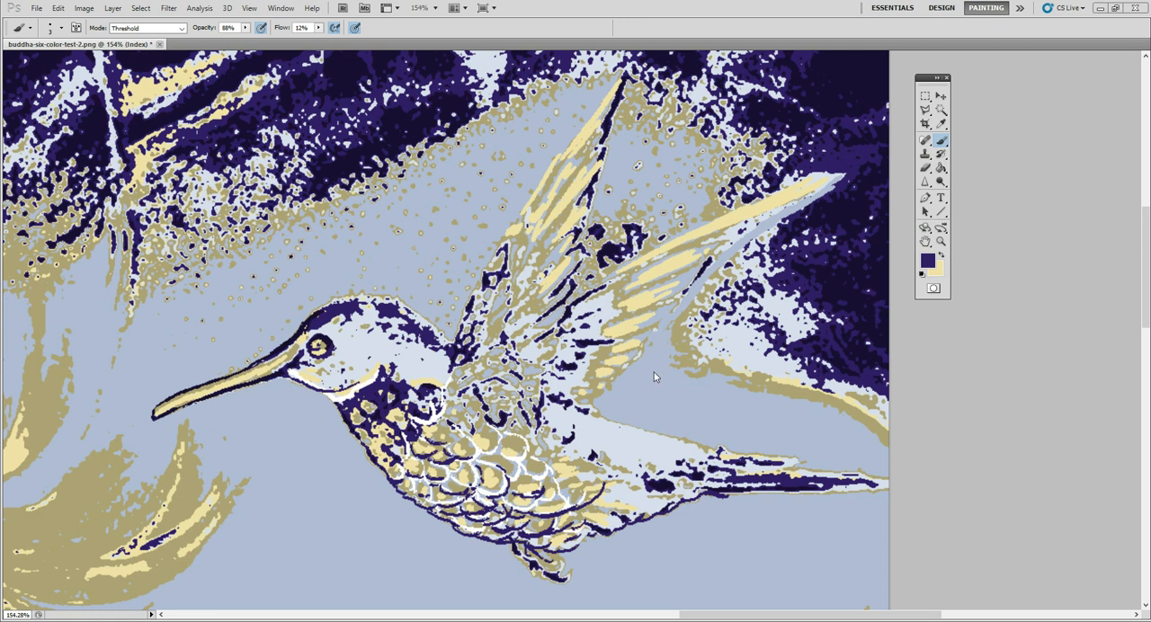
{"action": "mouse_move", "coordinate": [644, 374]}
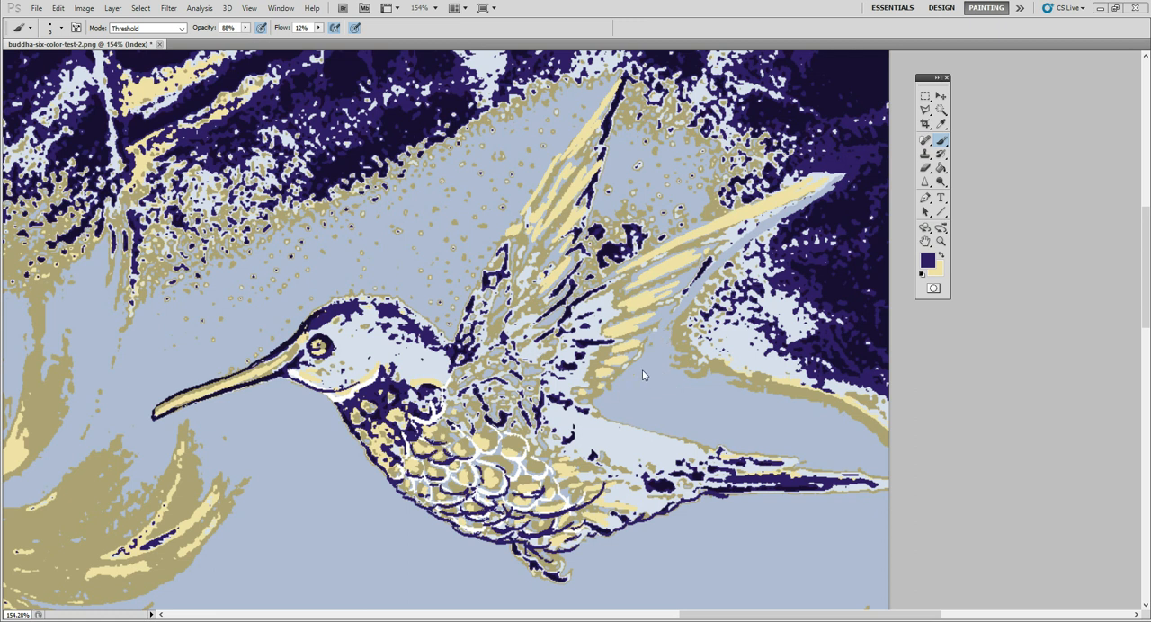
{"action": "mouse_move", "coordinate": [644, 379]}
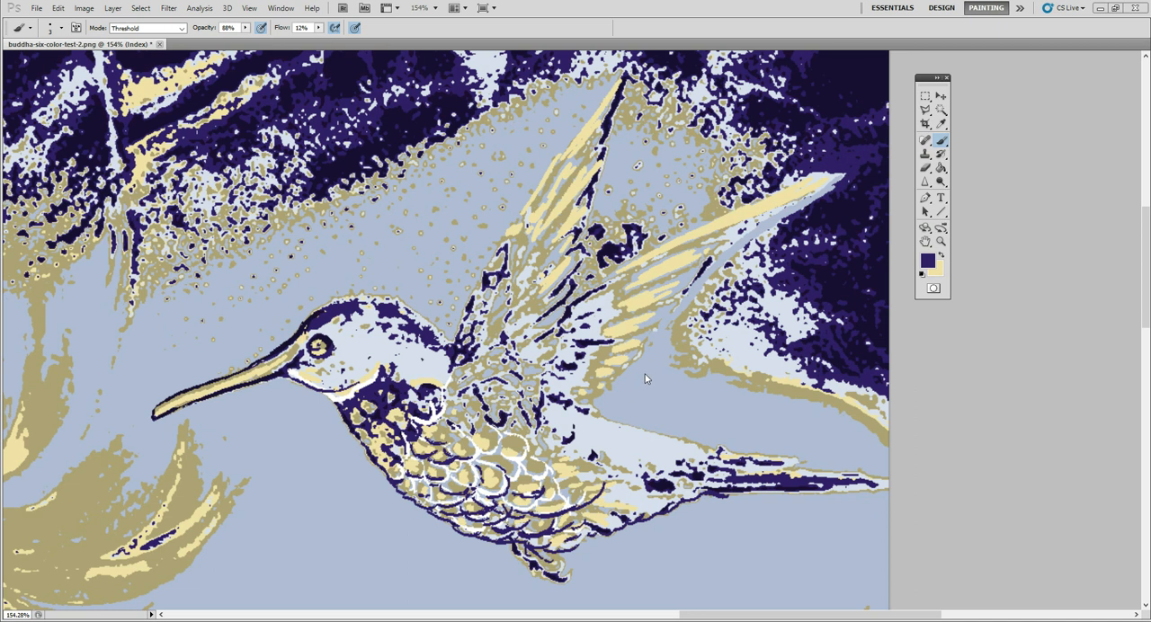
{"action": "mouse_move", "coordinate": [529, 482]}
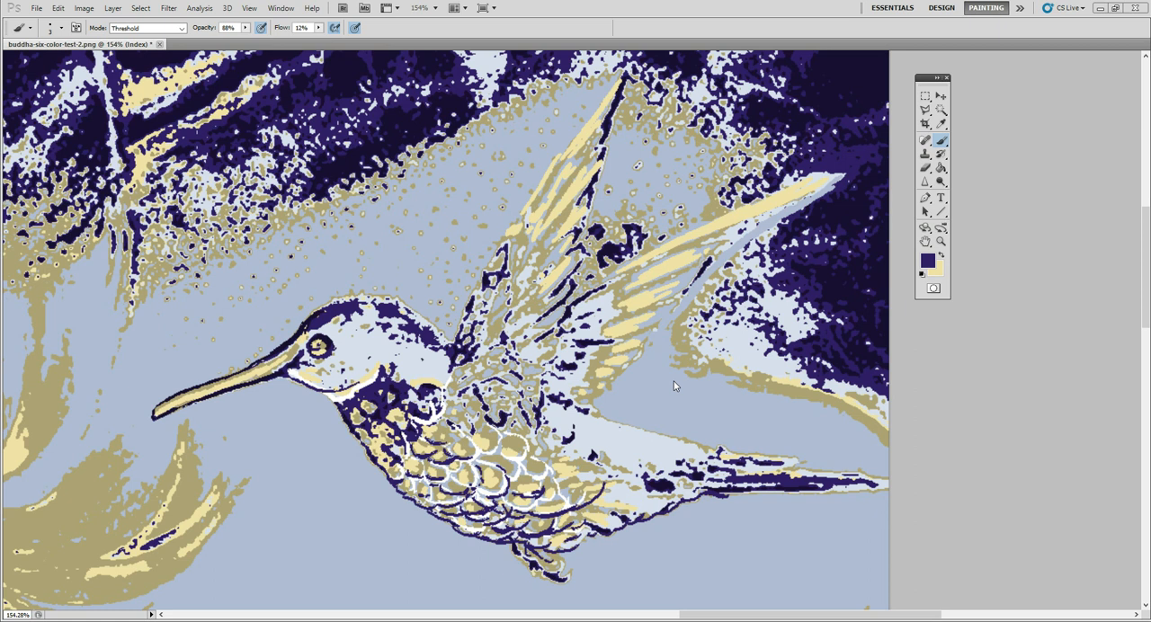
{"action": "mouse_move", "coordinate": [670, 392]}
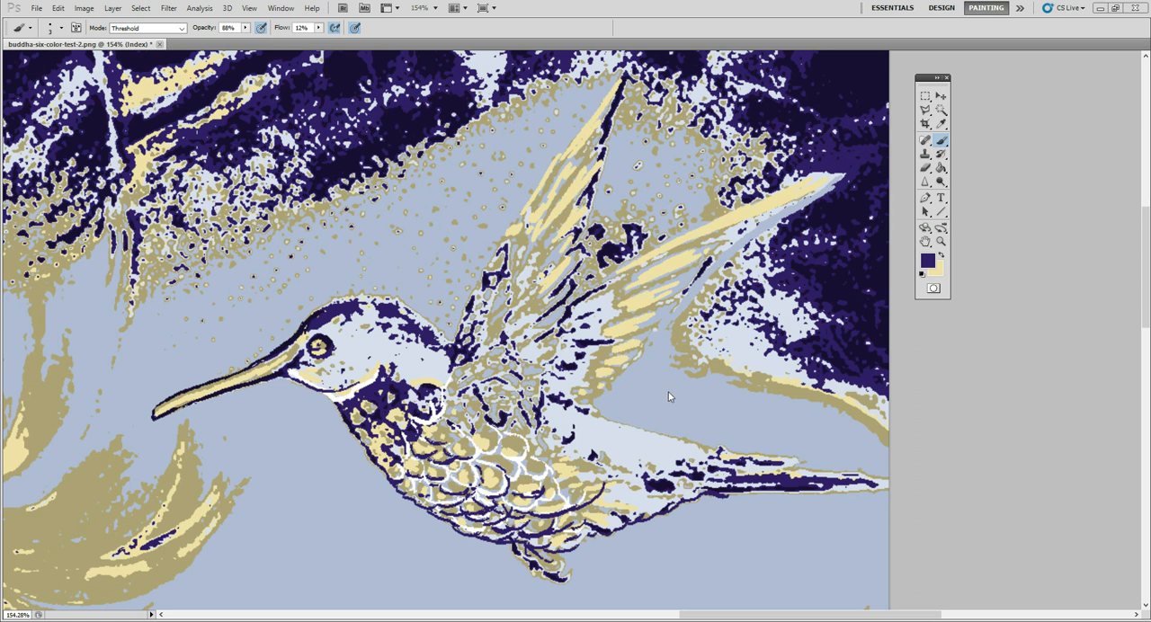
{"action": "mouse_move", "coordinate": [647, 399]}
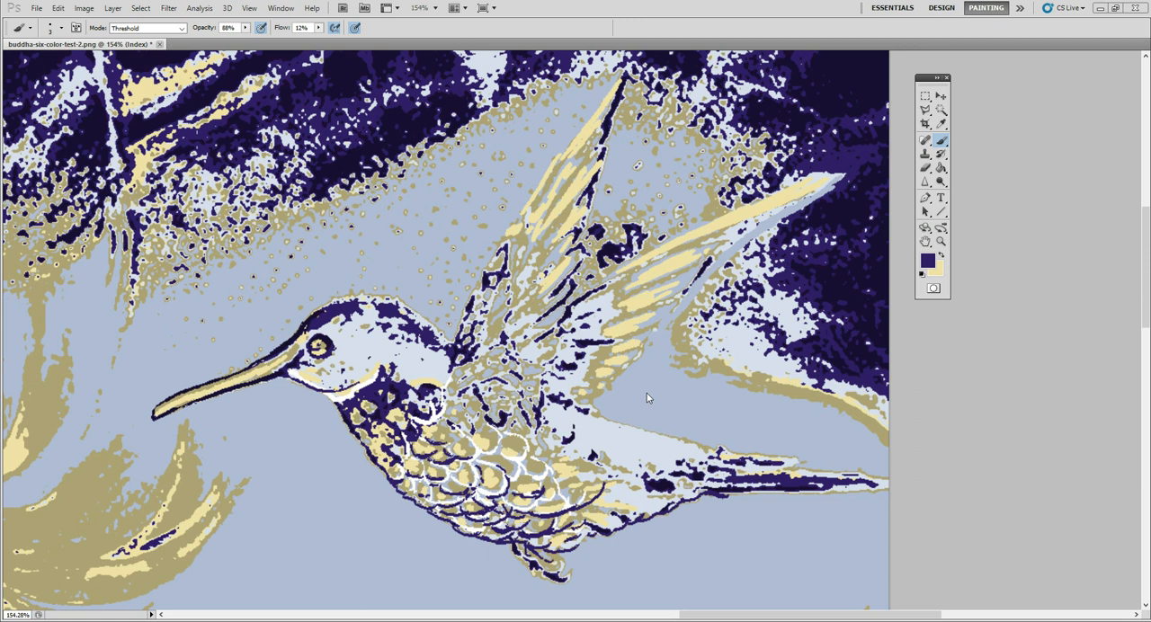
{"action": "mouse_move", "coordinate": [667, 403]}
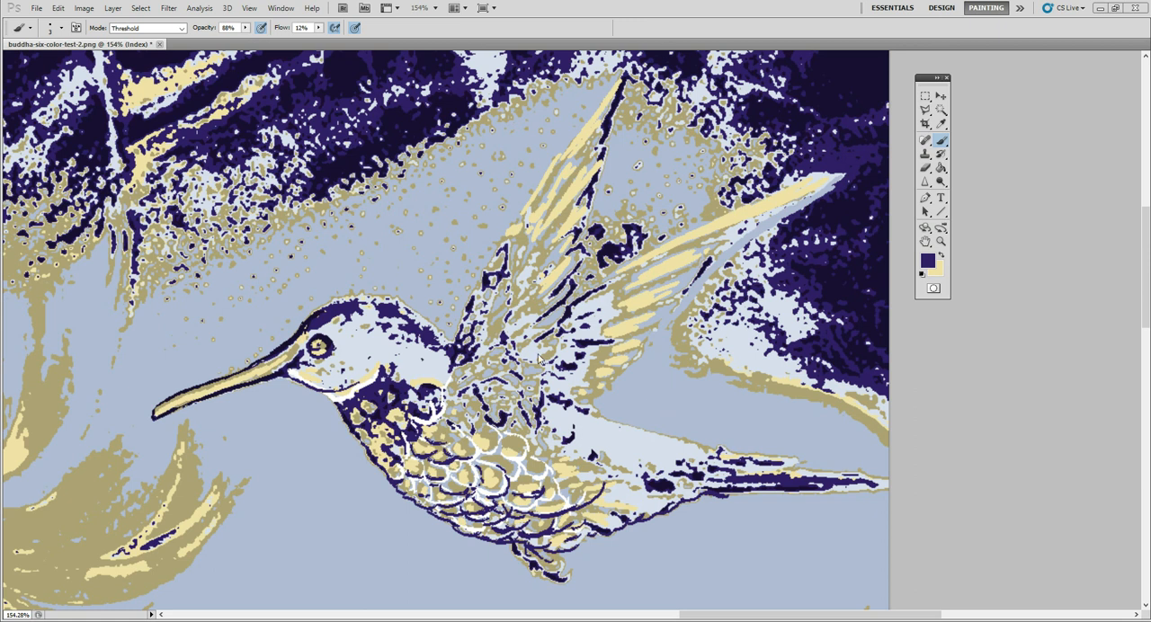
{"action": "mouse_move", "coordinate": [604, 401]}
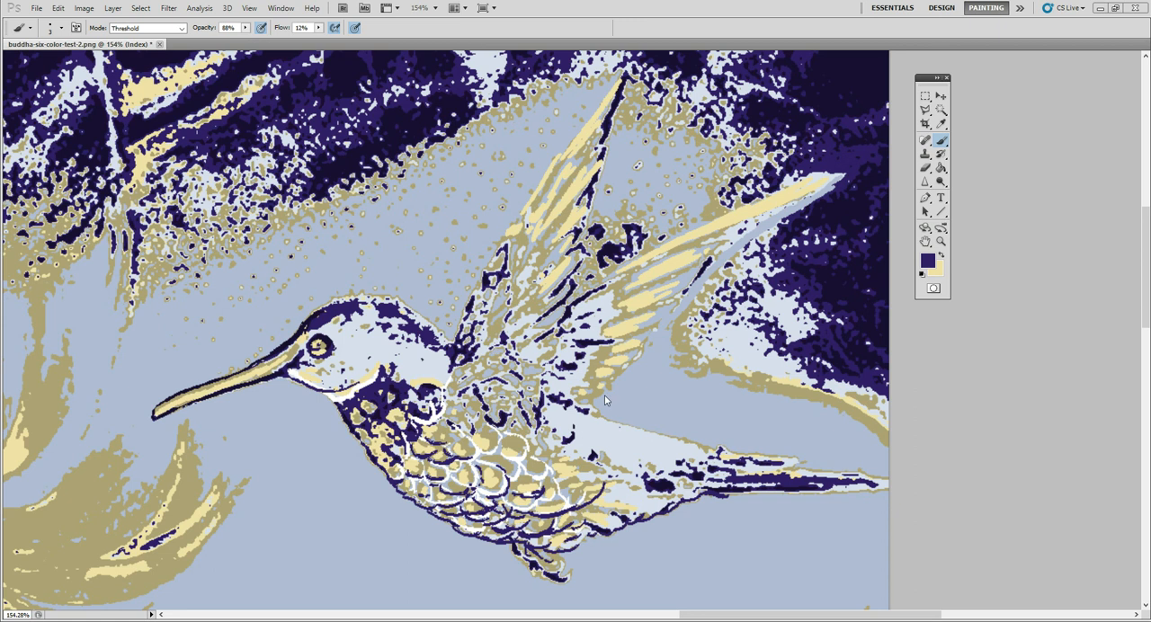
{"action": "mouse_move", "coordinate": [655, 403]}
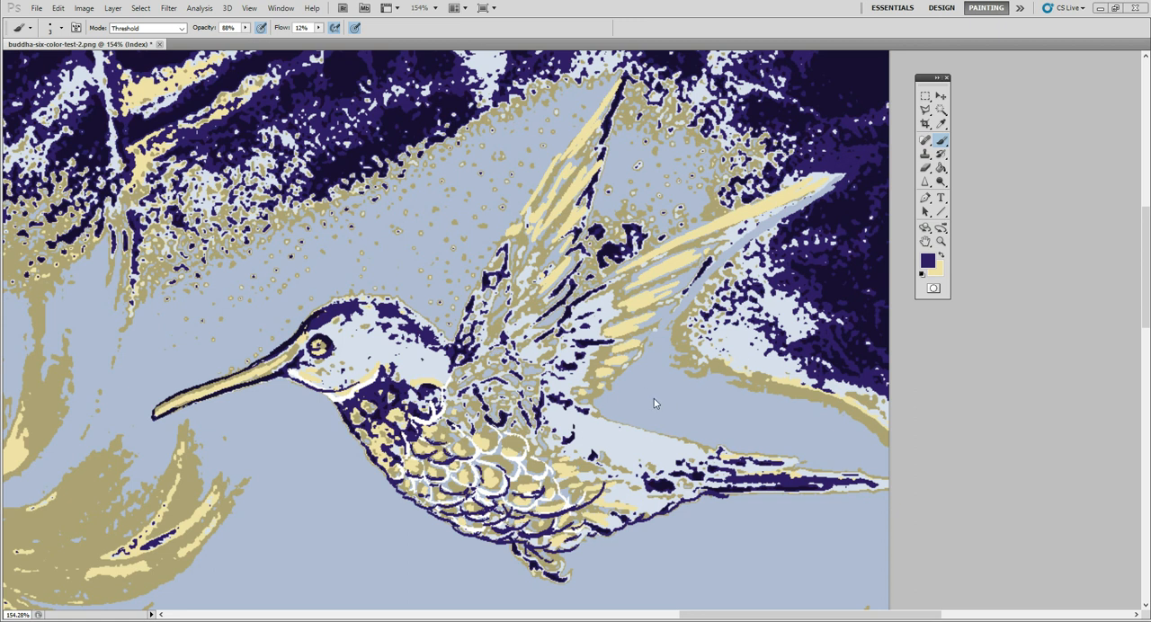
{"action": "mouse_move", "coordinate": [734, 346]}
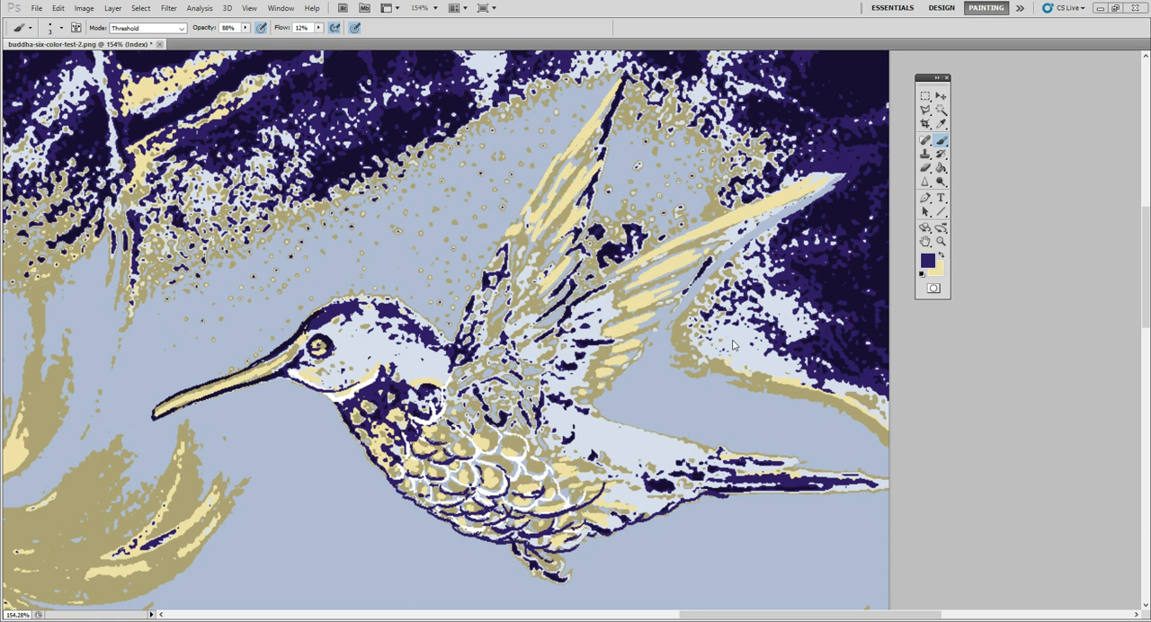
{"action": "mouse_move", "coordinate": [626, 399]}
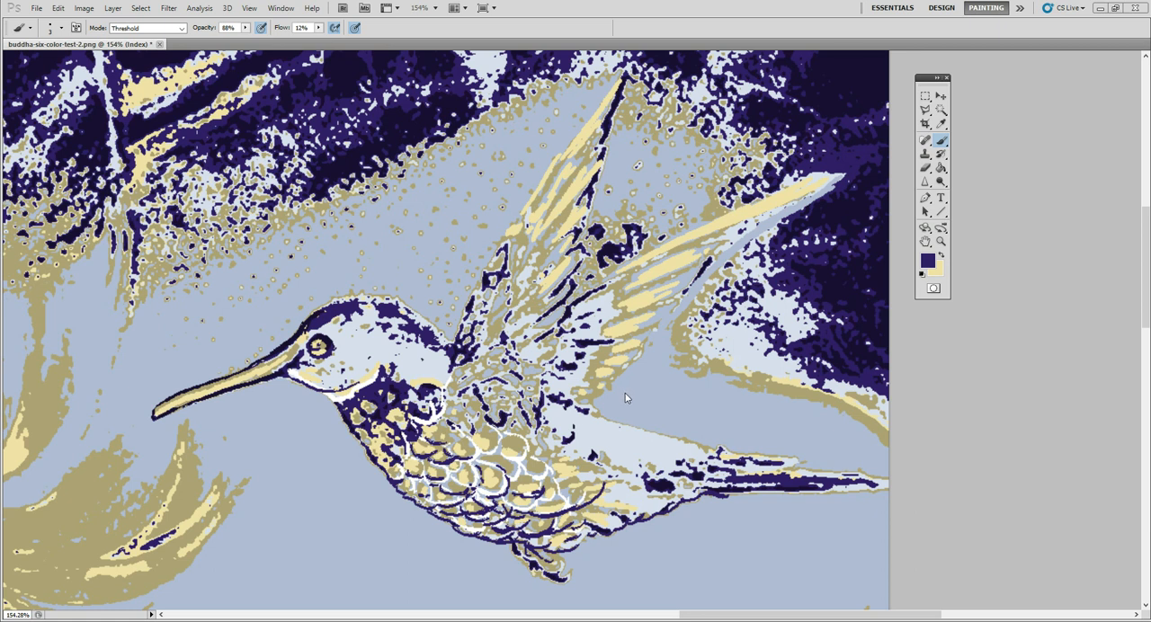
{"action": "mouse_move", "coordinate": [630, 394]}
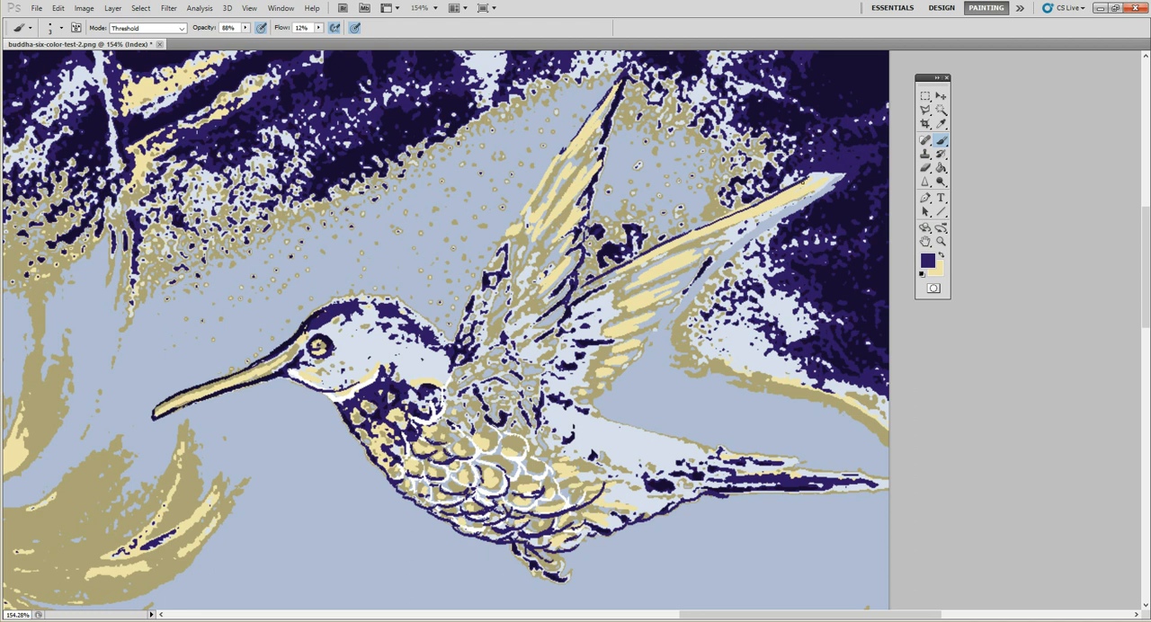
{"action": "mouse_move", "coordinate": [800, 195]}
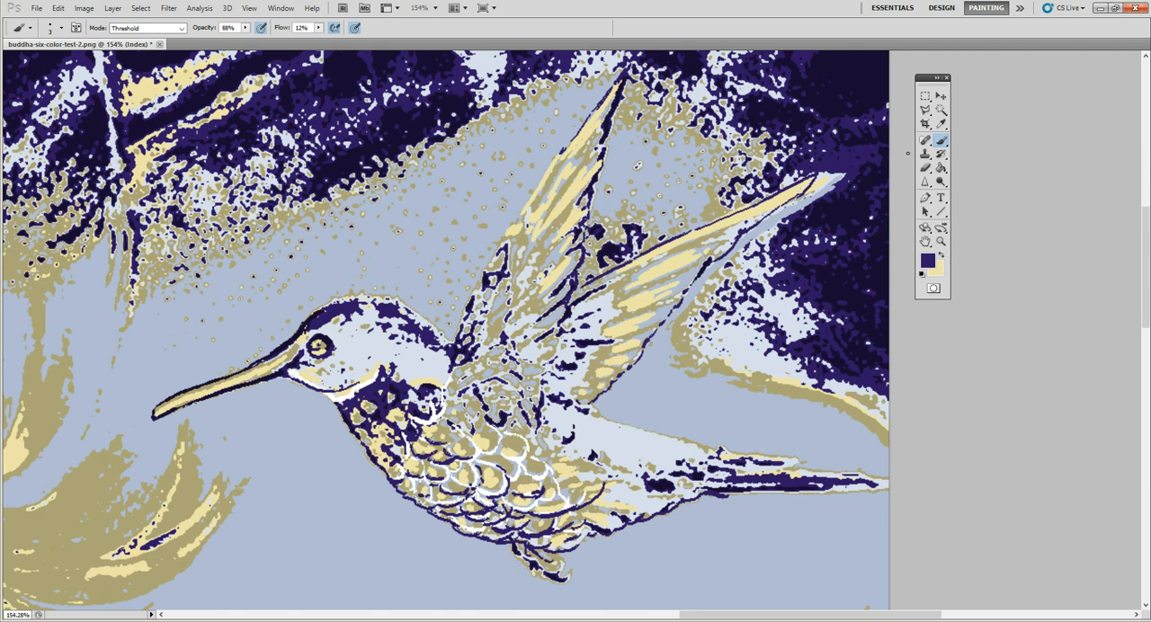
Sample the light blue background with the Eyedropper and return to the Brush.
{"action": "left_click", "coordinate": [925, 124]}
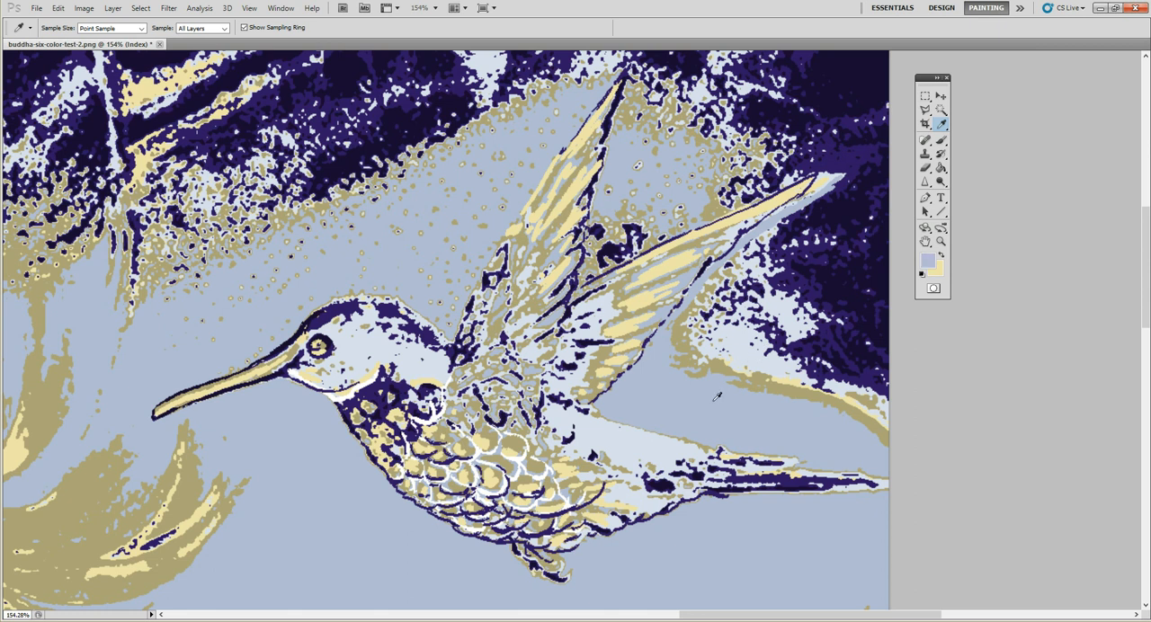
{"action": "mouse_move", "coordinate": [945, 184]}
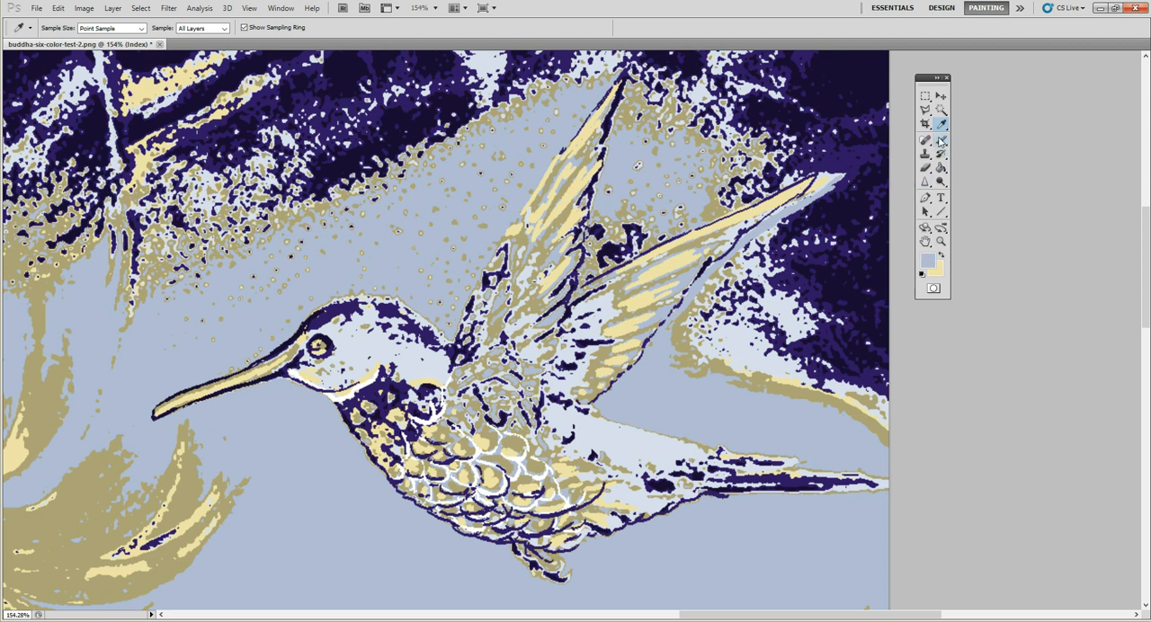
{"action": "left_click", "coordinate": [924, 141]}
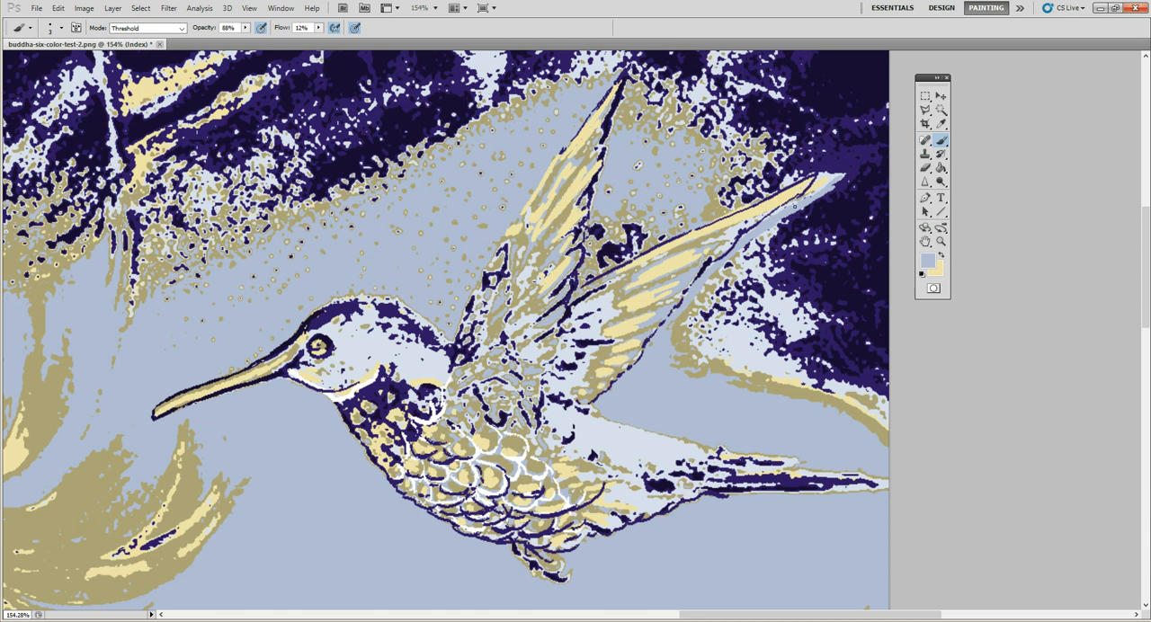
{"action": "mouse_move", "coordinate": [799, 206]}
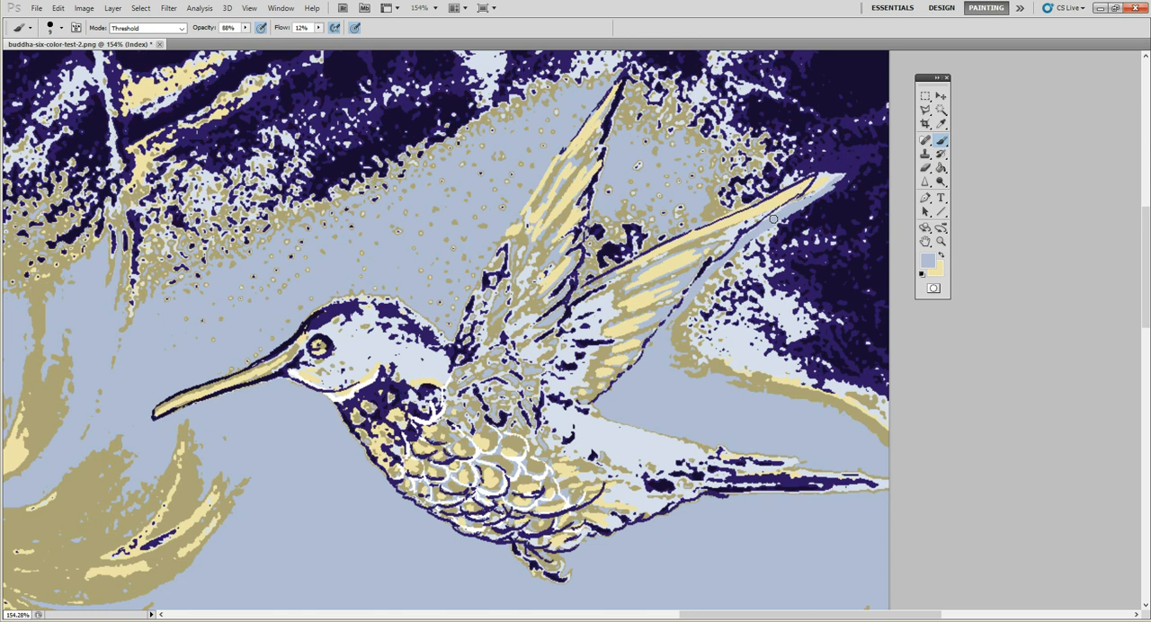
Brush a light blue stroke over the navy specks on the far upper wing.
{"action": "left_click_drag", "start_coordinate": [773, 218], "coordinate": [835, 155]}
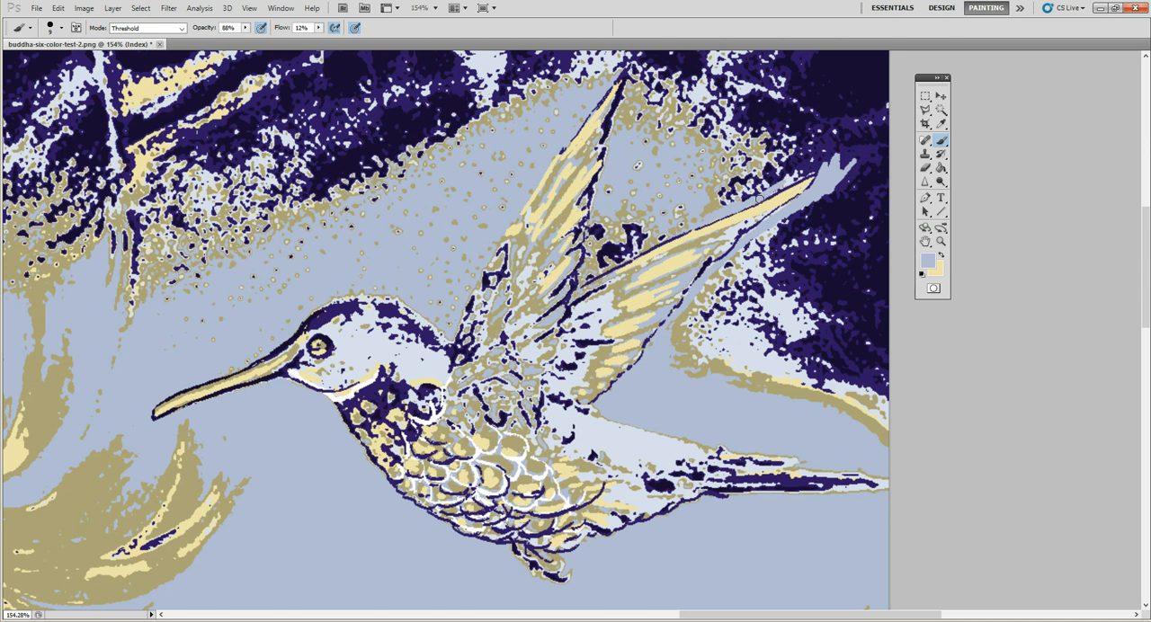
{"action": "mouse_move", "coordinate": [791, 184]}
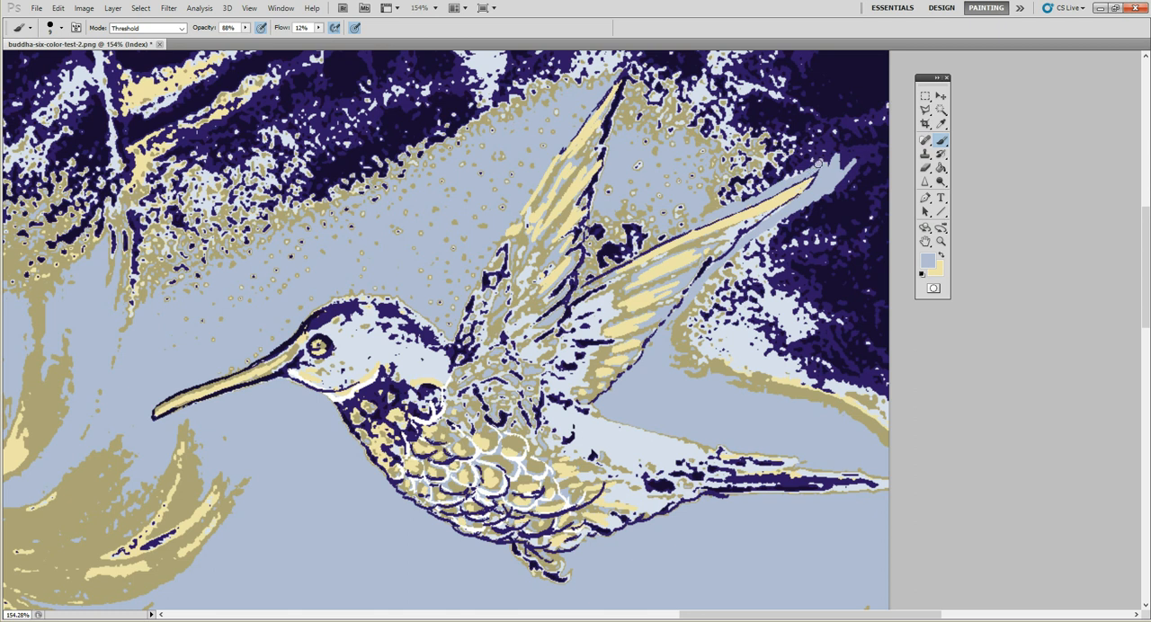
{"action": "mouse_move", "coordinate": [799, 180]}
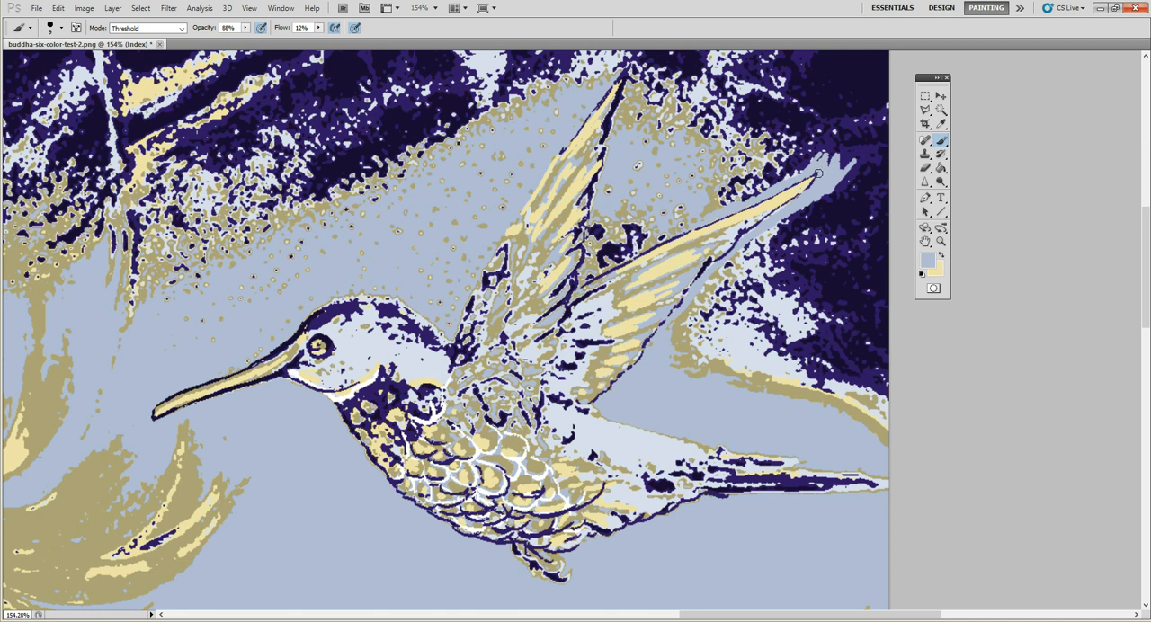
{"action": "mouse_move", "coordinate": [818, 184]}
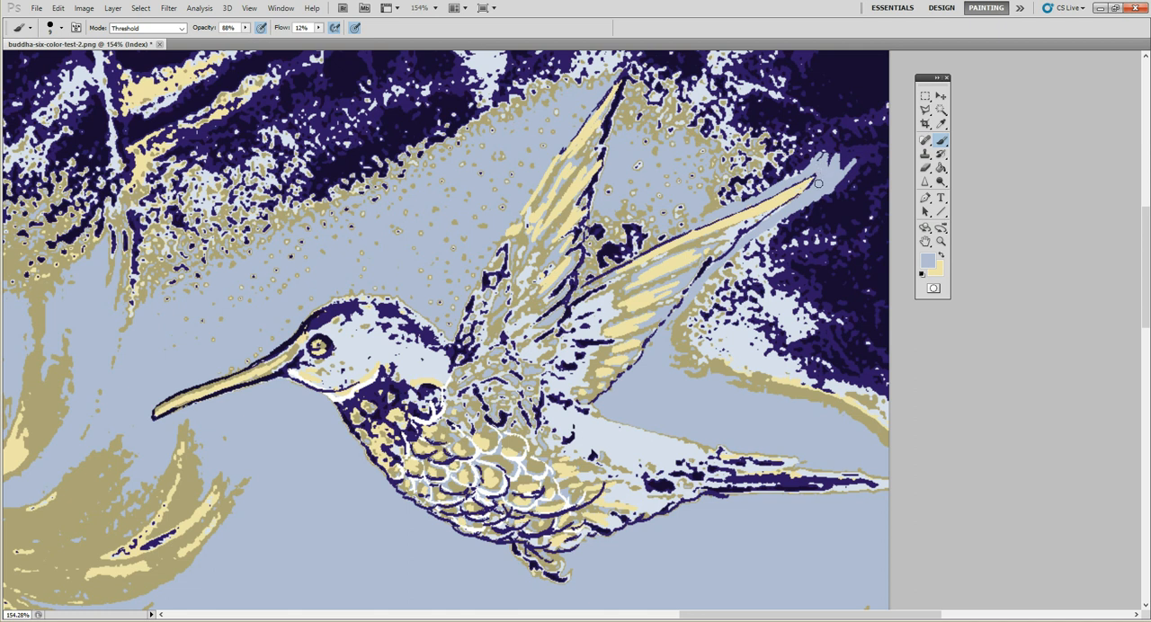
{"action": "mouse_move", "coordinate": [821, 171]}
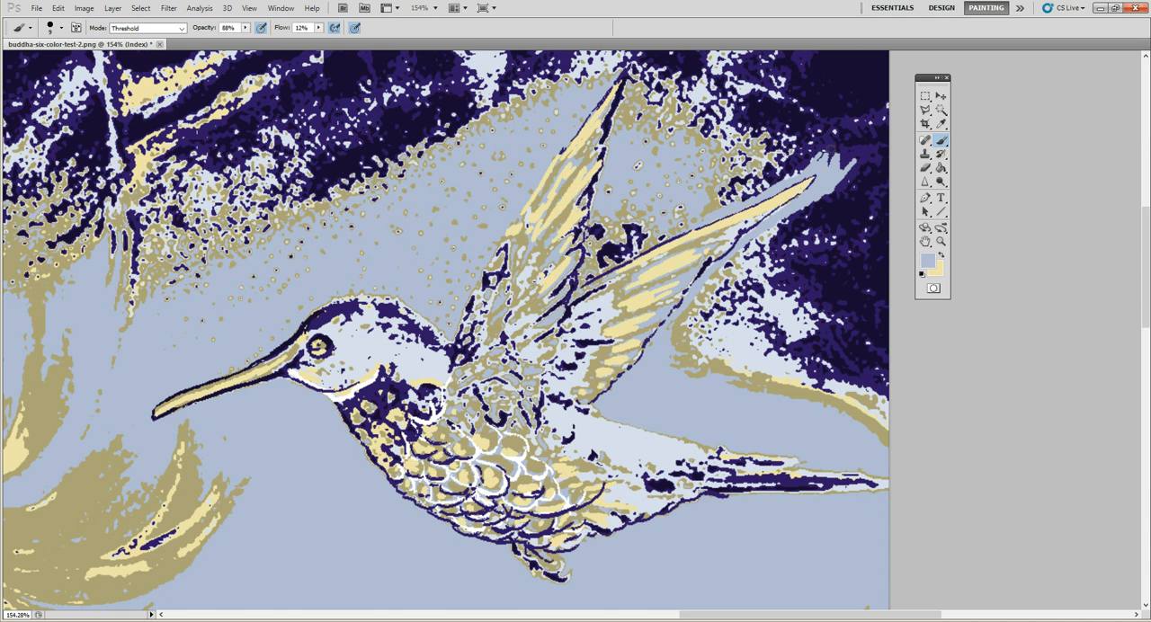
{"action": "mouse_move", "coordinate": [754, 169]}
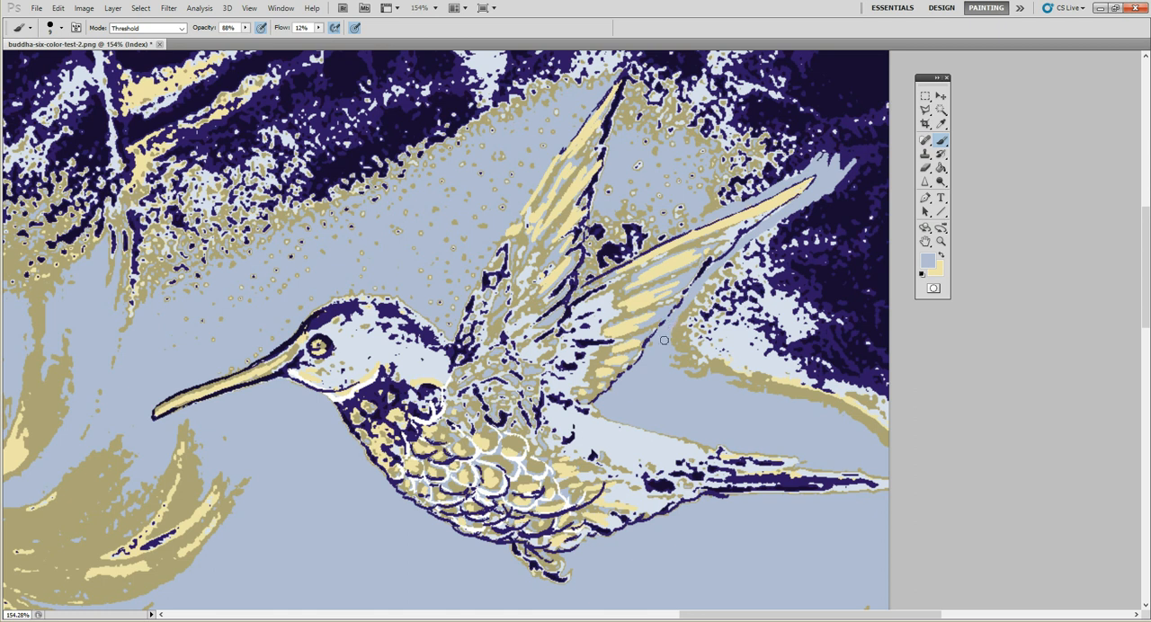
{"action": "mouse_move", "coordinate": [657, 344]}
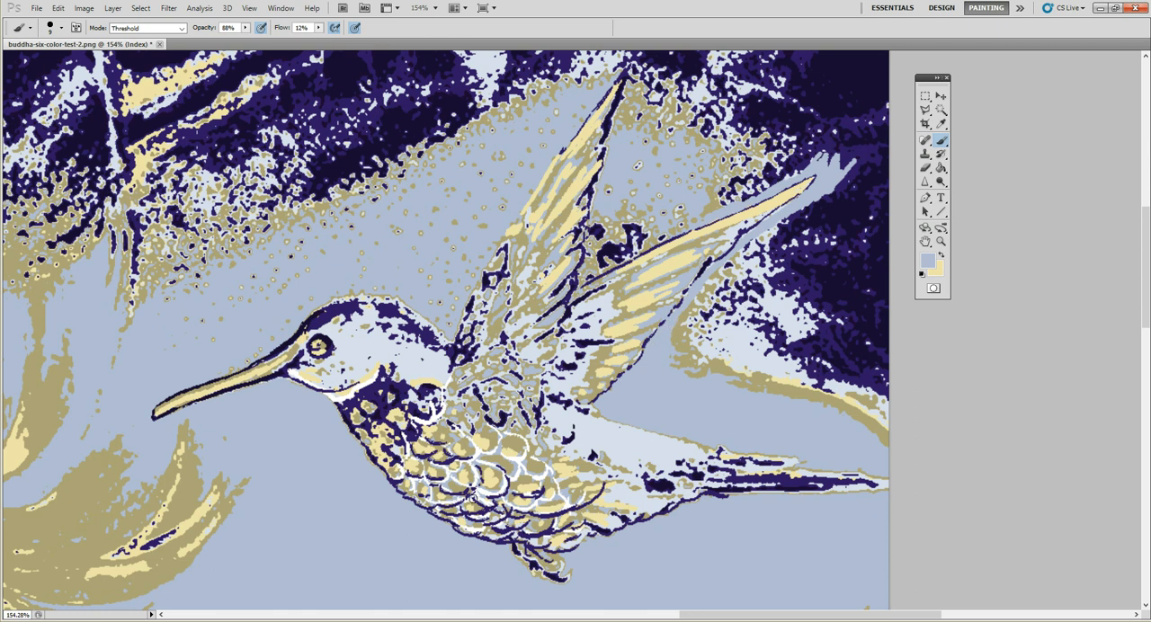
{"action": "mouse_move", "coordinate": [486, 443]}
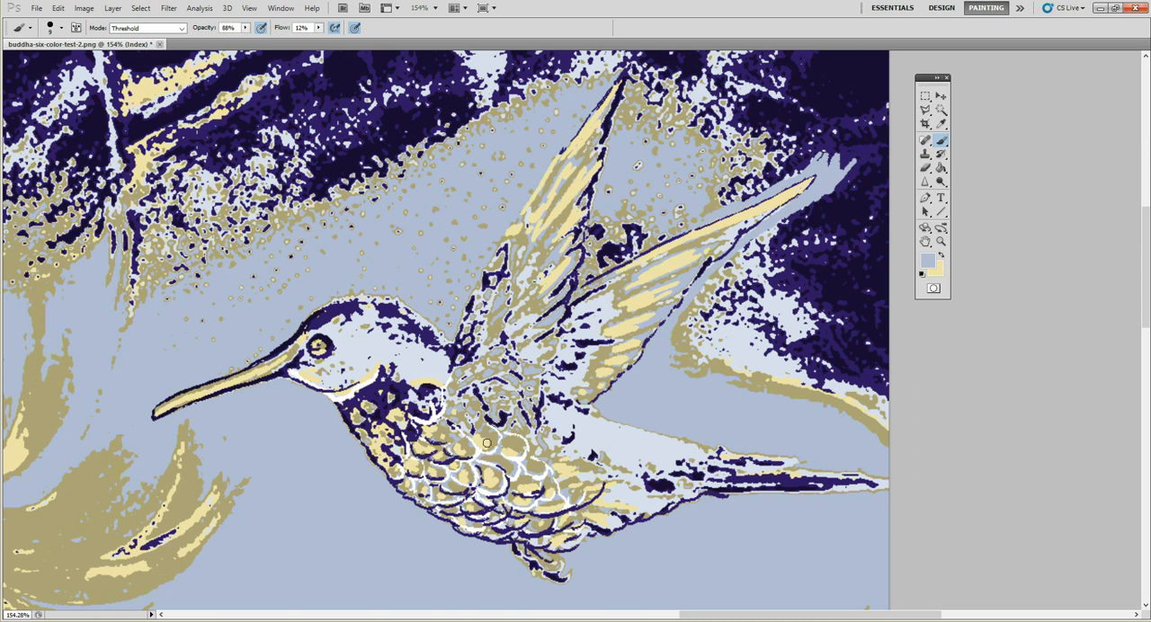
{"action": "mouse_move", "coordinate": [349, 449]}
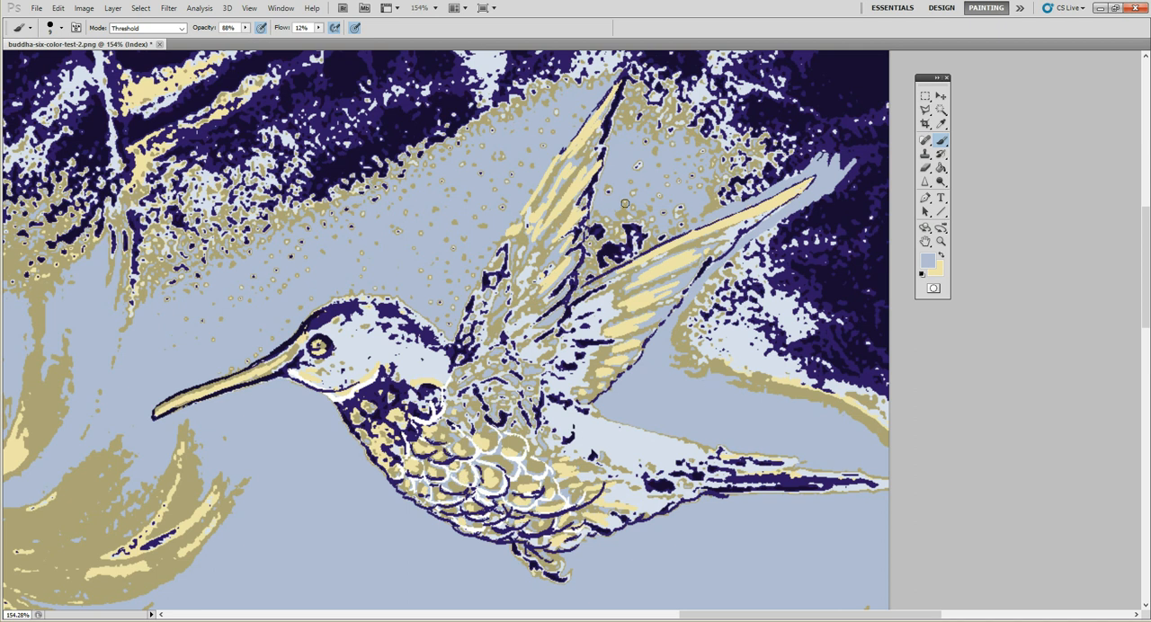
{"action": "mouse_move", "coordinate": [638, 218]}
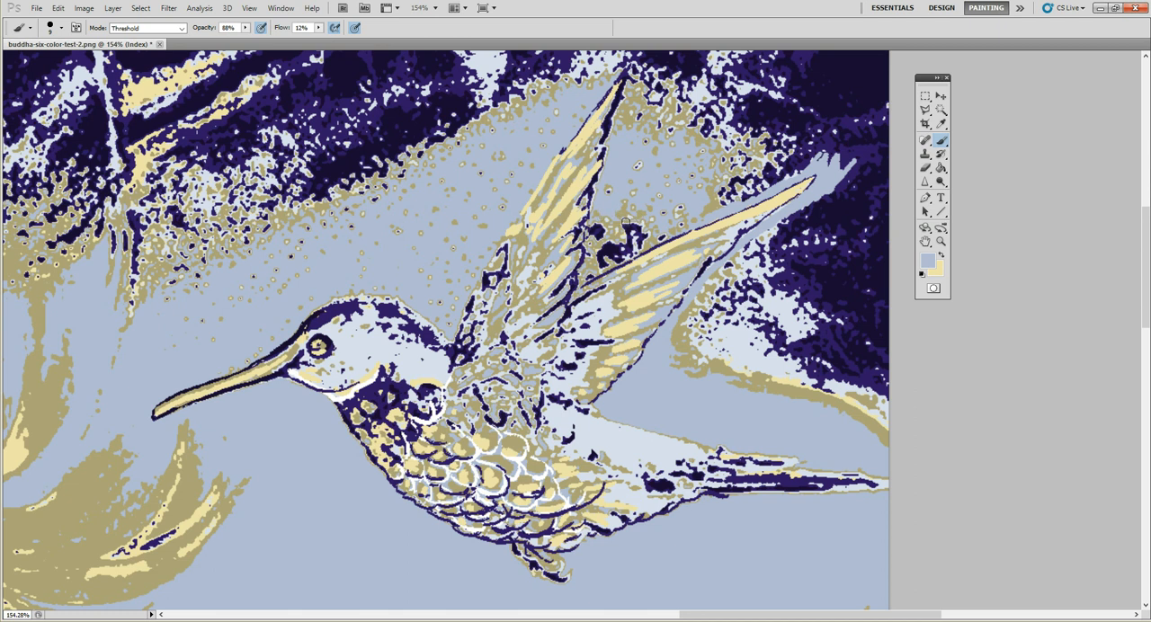
{"action": "mouse_move", "coordinate": [600, 212]}
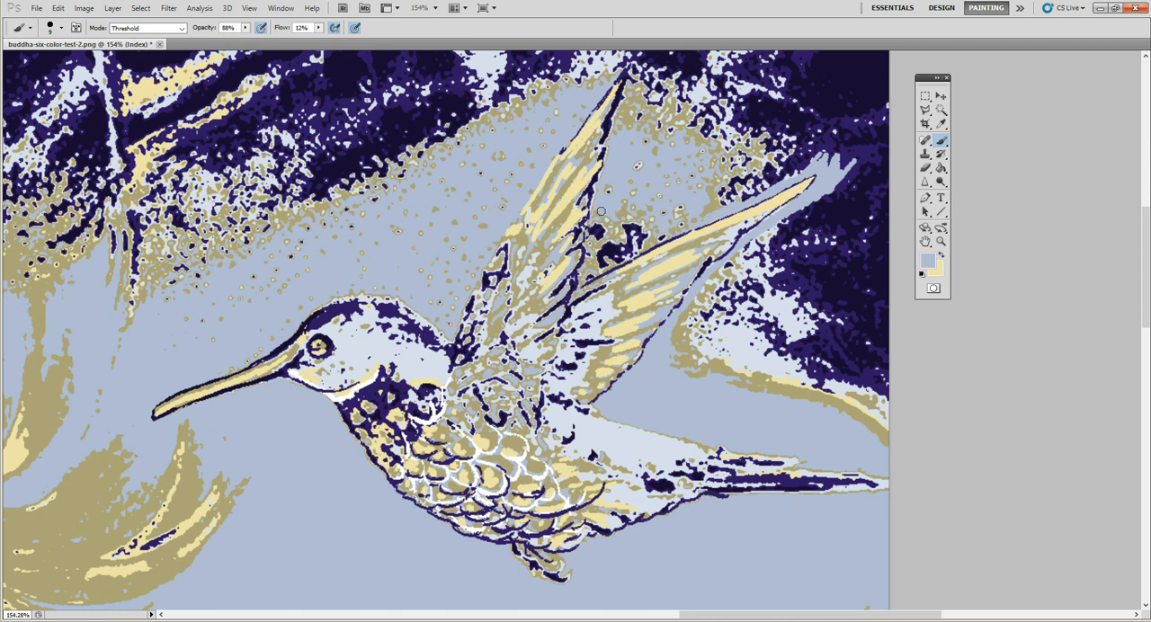
{"action": "mouse_move", "coordinate": [593, 223]}
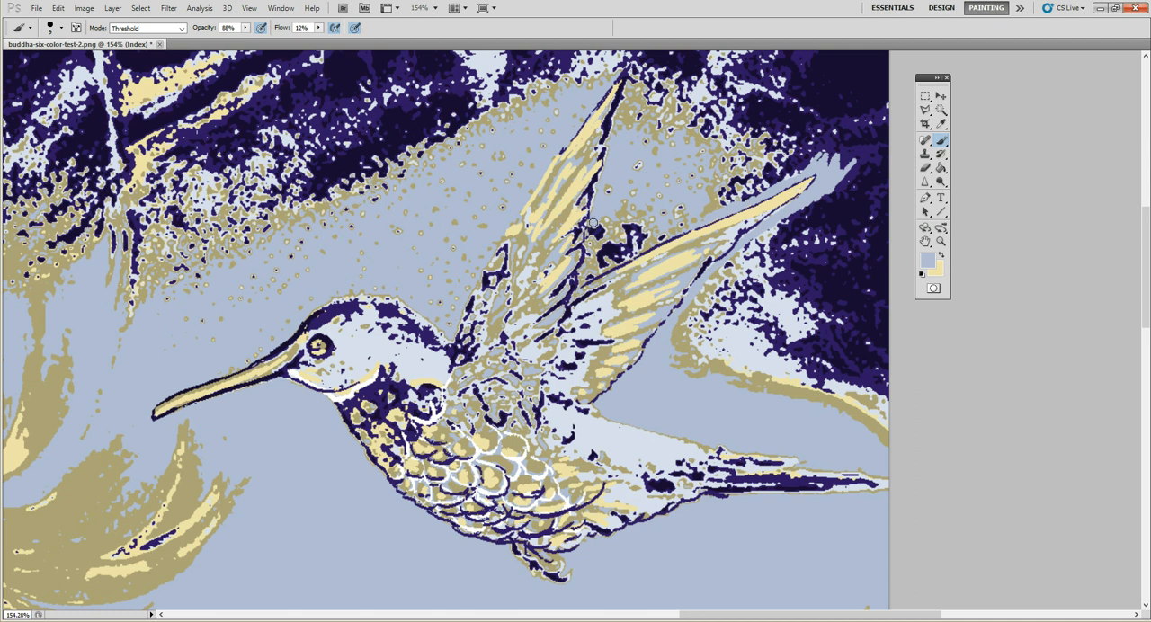
{"action": "mouse_move", "coordinate": [590, 226]}
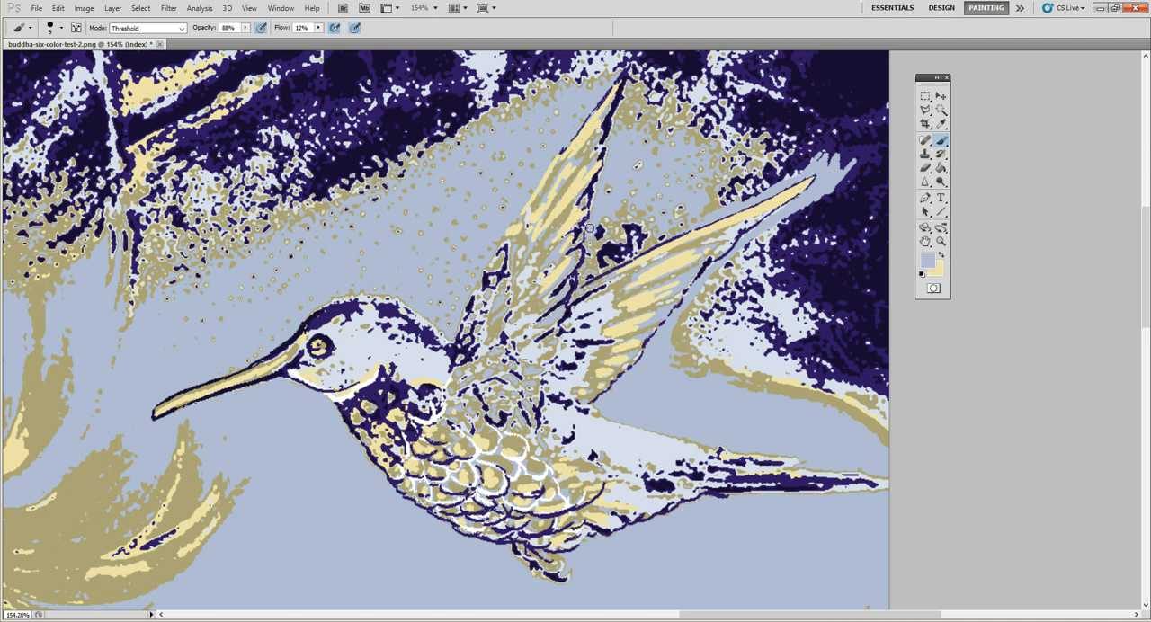
{"action": "mouse_move", "coordinate": [594, 208]}
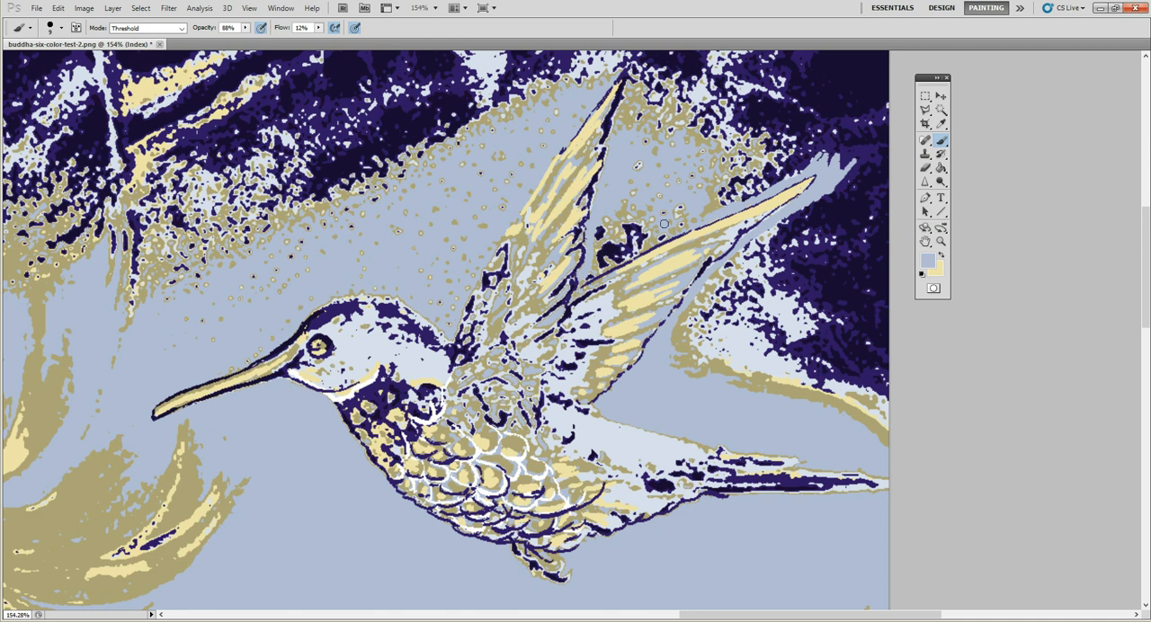
{"action": "mouse_move", "coordinate": [658, 196]}
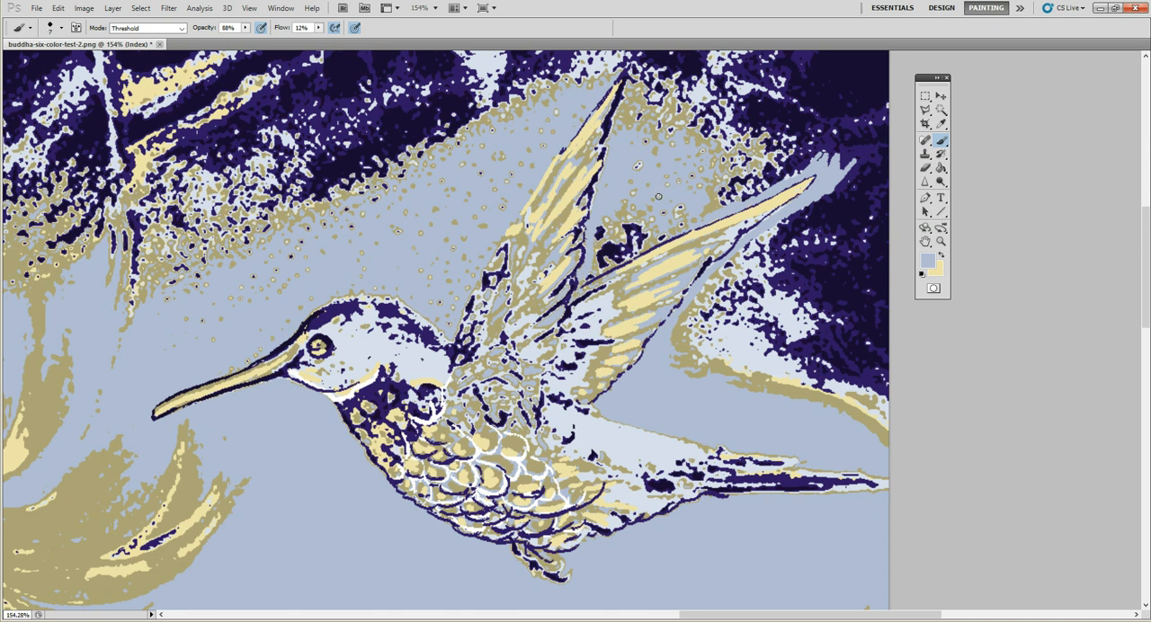
{"action": "mouse_move", "coordinate": [586, 277]}
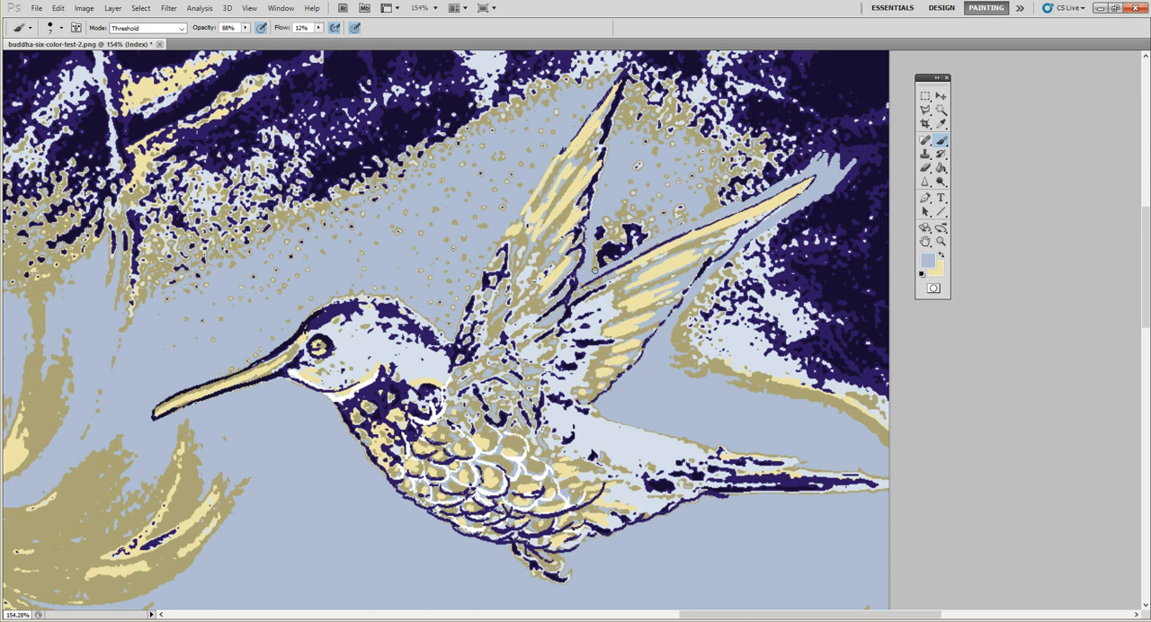
{"action": "mouse_move", "coordinate": [662, 197]}
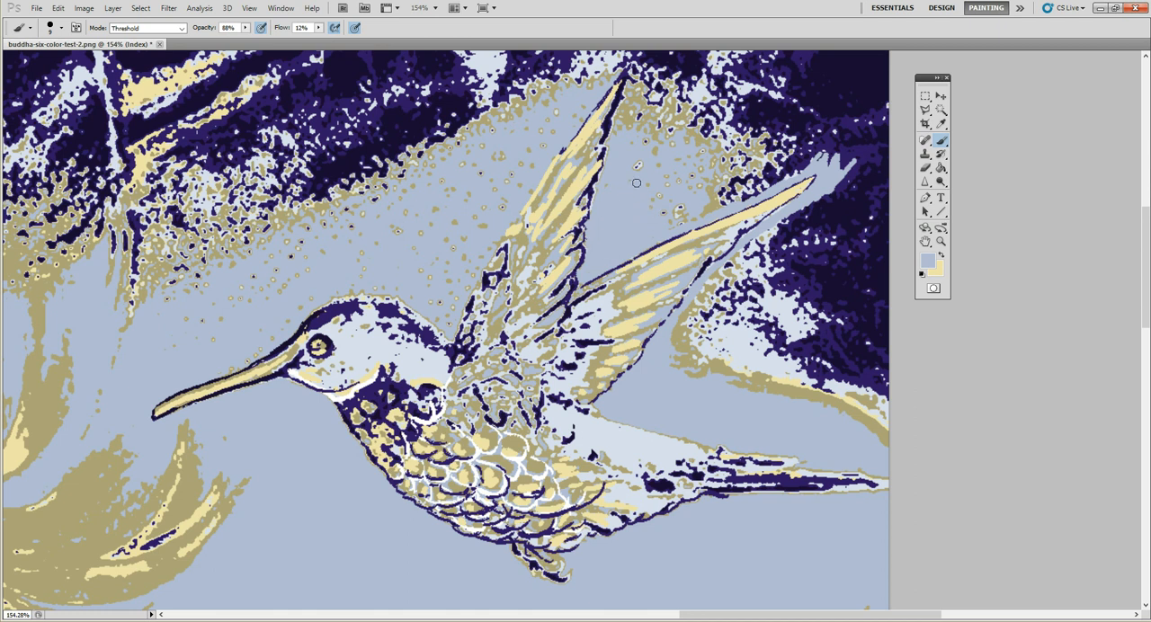
{"action": "mouse_move", "coordinate": [662, 202]}
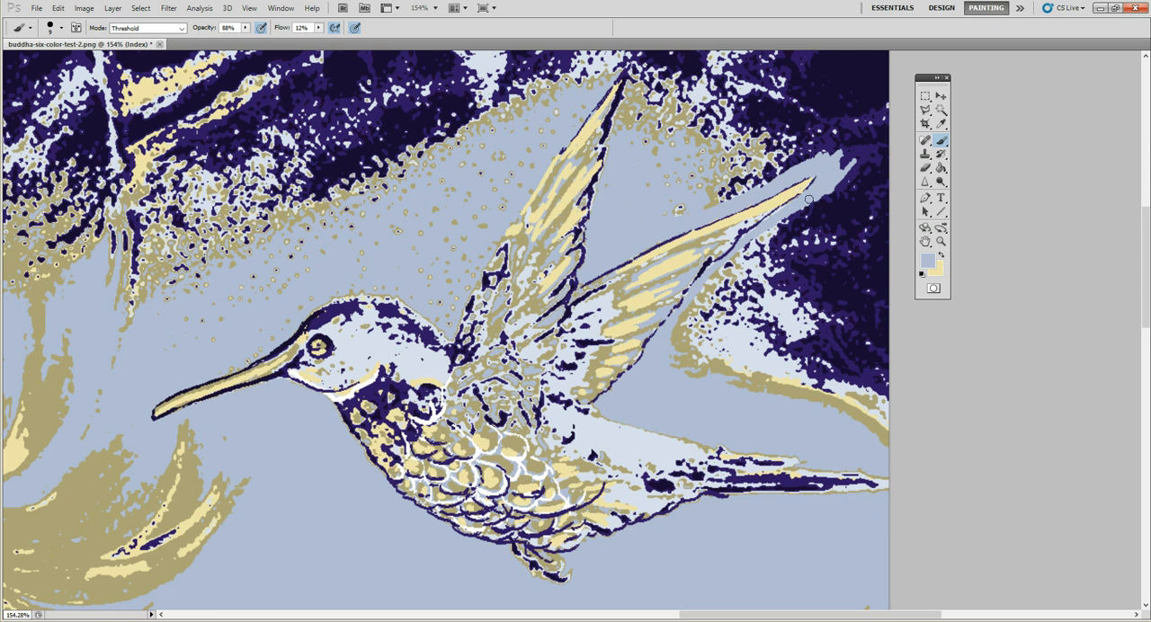
{"action": "mouse_move", "coordinate": [707, 302]}
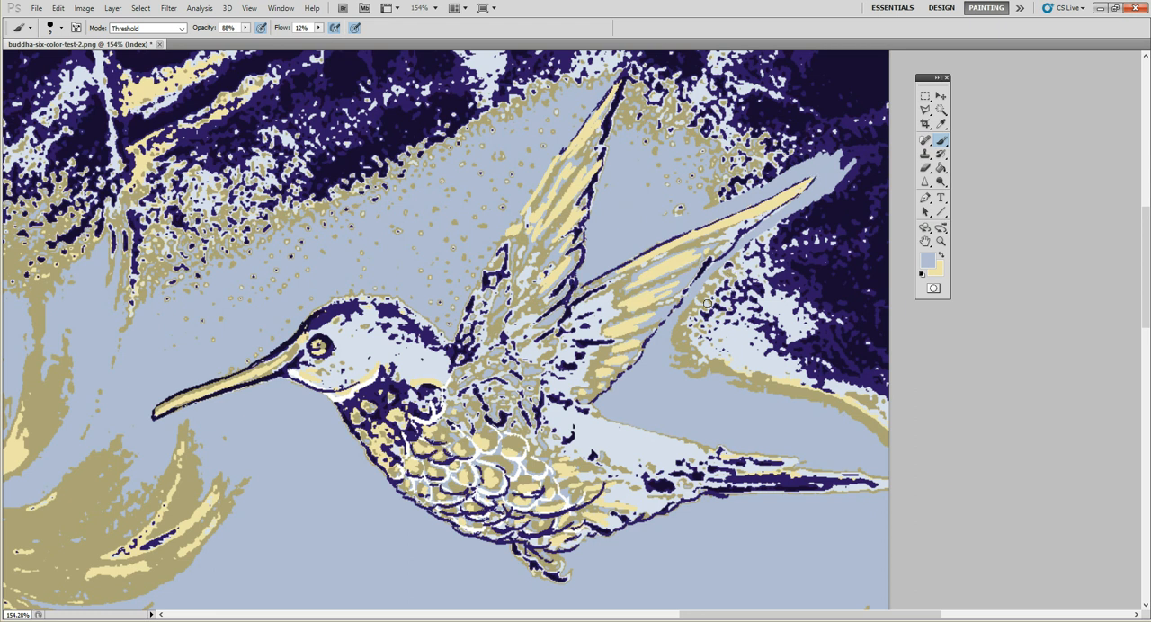
{"action": "mouse_move", "coordinate": [651, 333]}
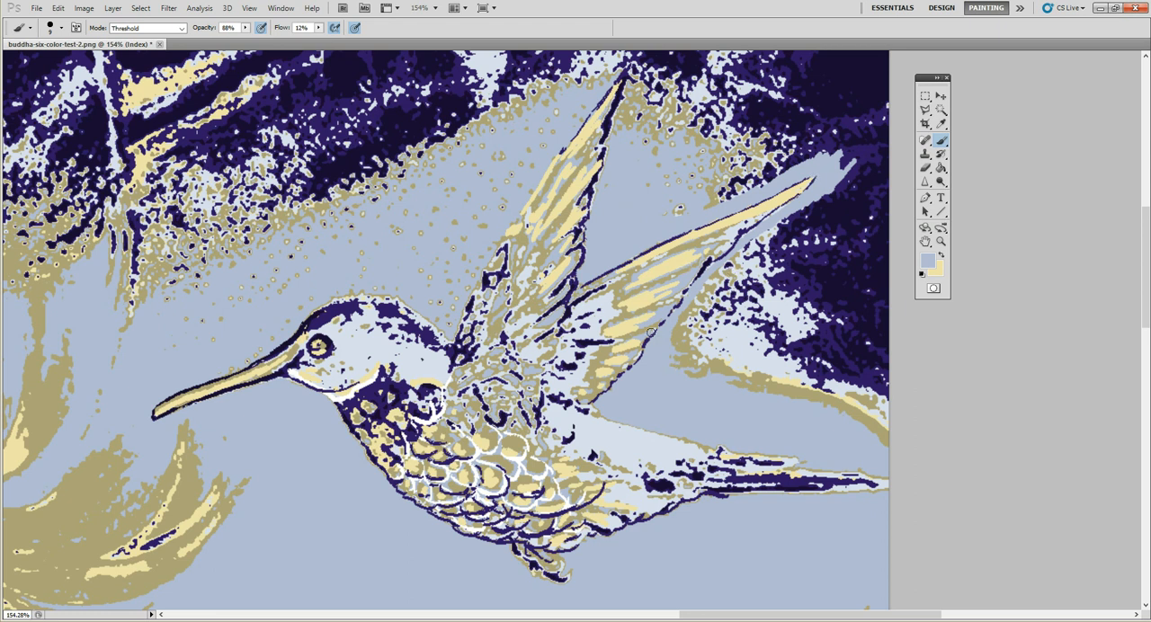
{"action": "mouse_move", "coordinate": [647, 372]}
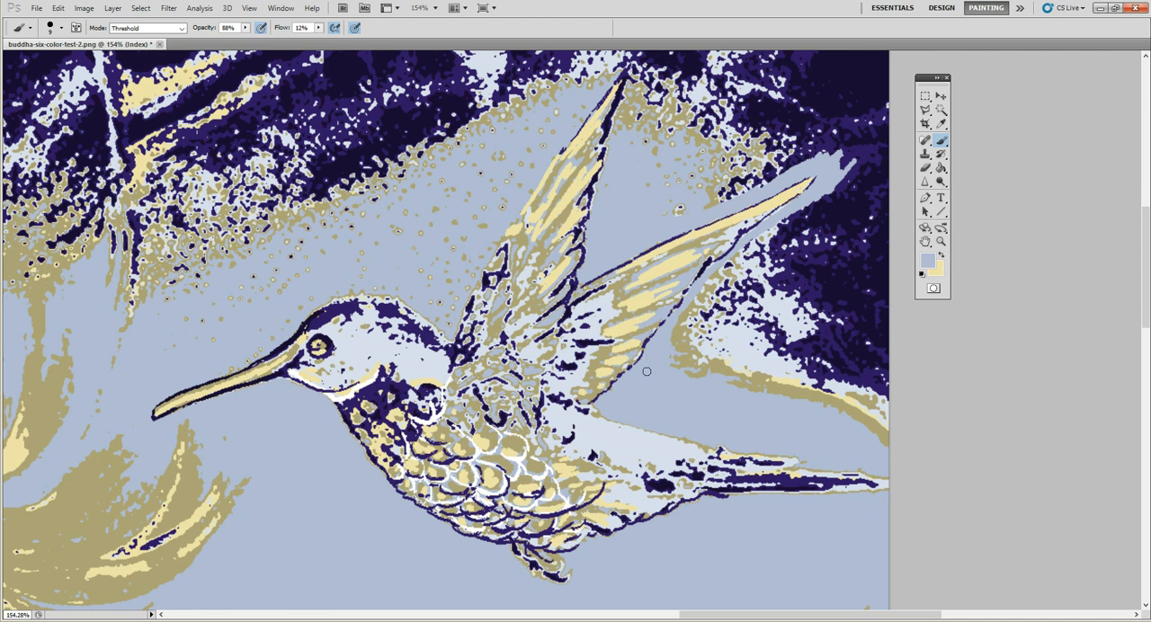
{"action": "mouse_move", "coordinate": [650, 378]}
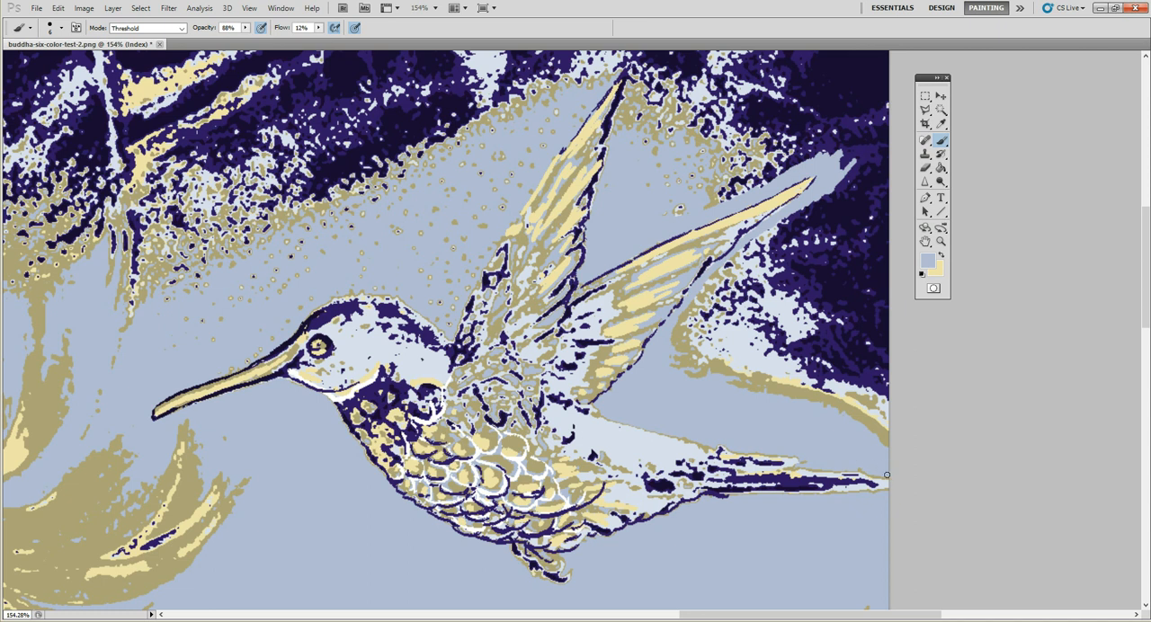
{"action": "mouse_move", "coordinate": [884, 478]}
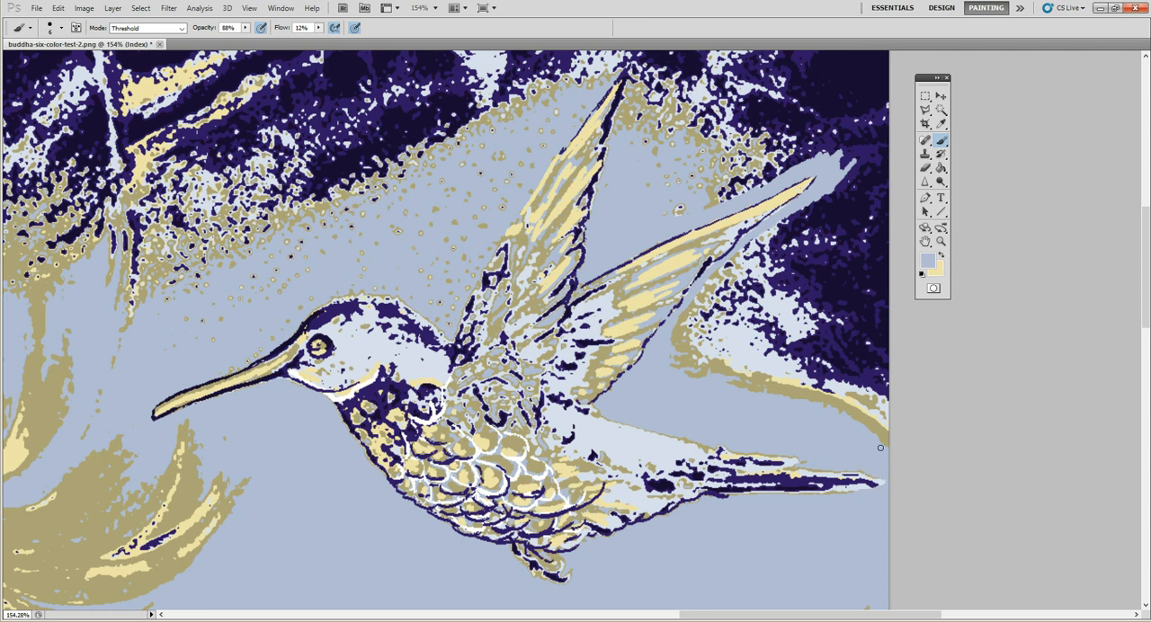
{"action": "mouse_move", "coordinate": [907, 504]}
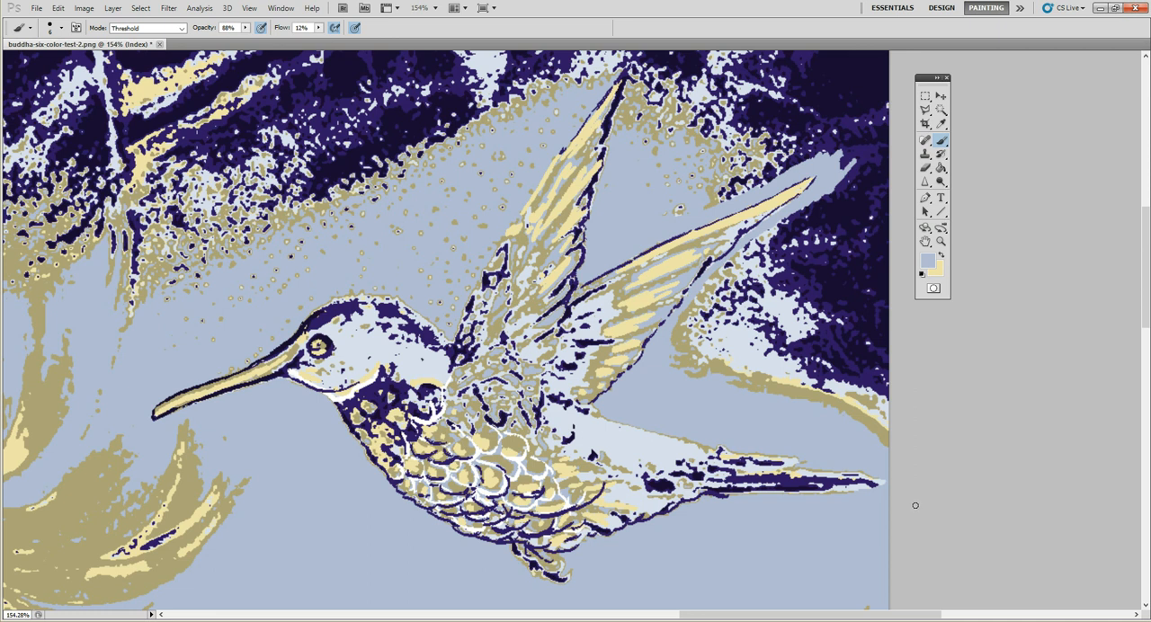
{"action": "mouse_move", "coordinate": [757, 515]}
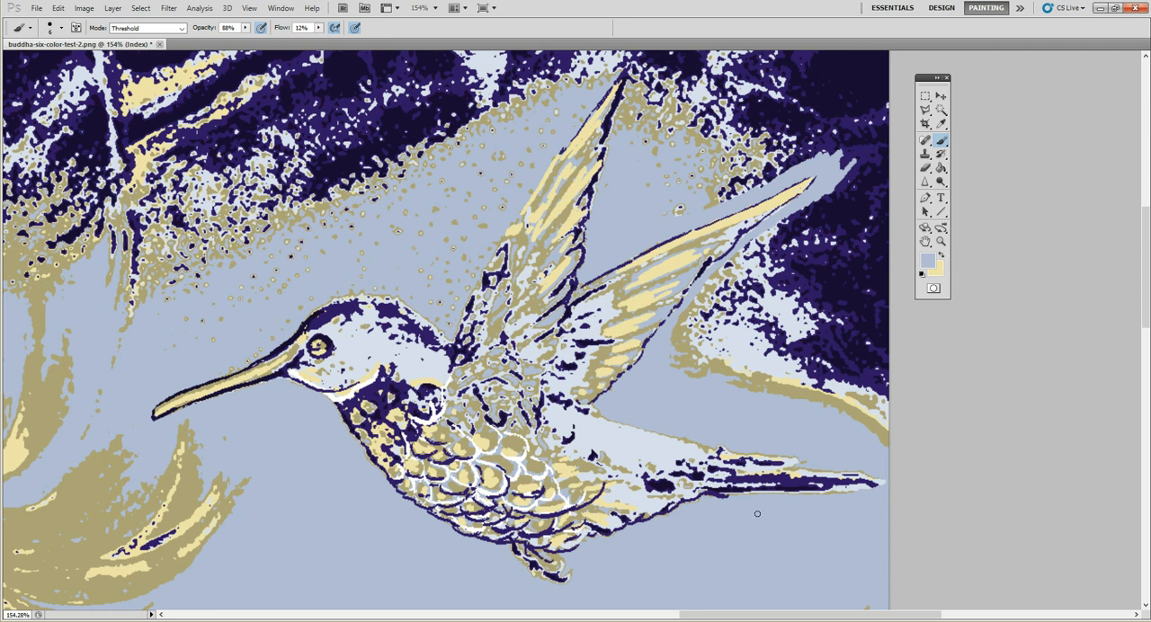
{"action": "mouse_move", "coordinate": [614, 561]}
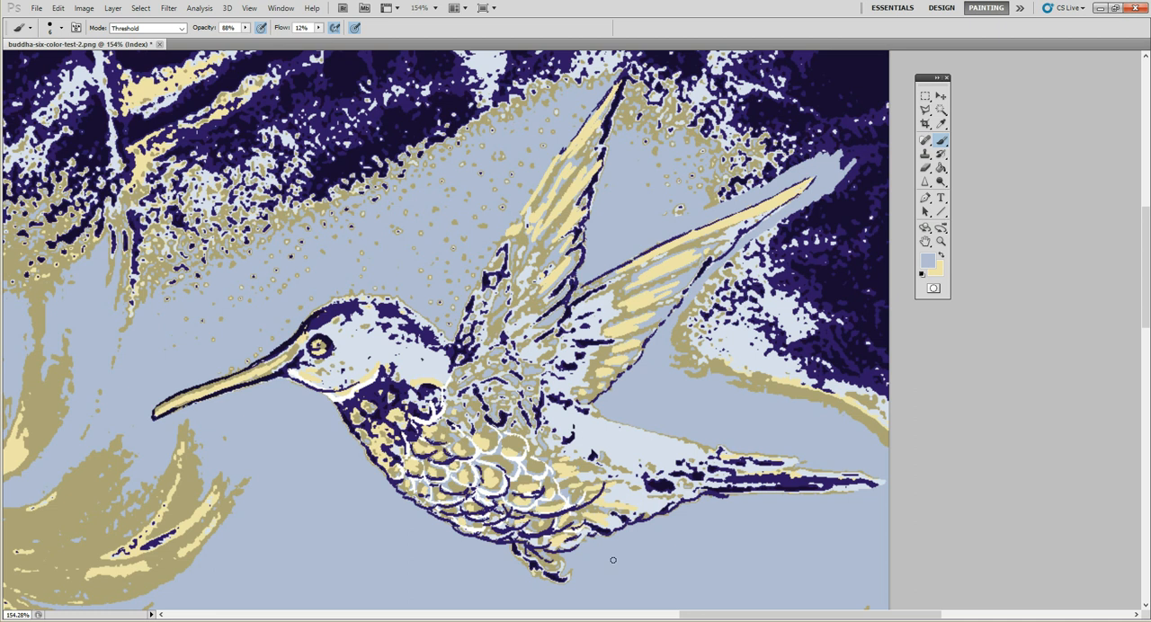
{"action": "mouse_move", "coordinate": [630, 566]}
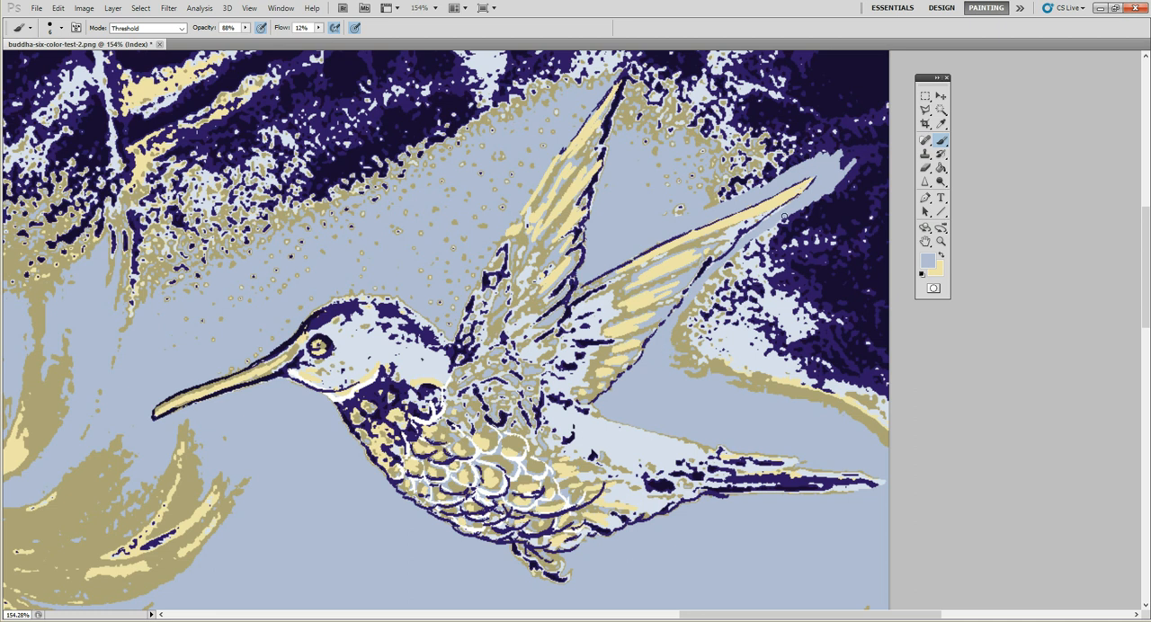
{"action": "mouse_move", "coordinate": [615, 129]}
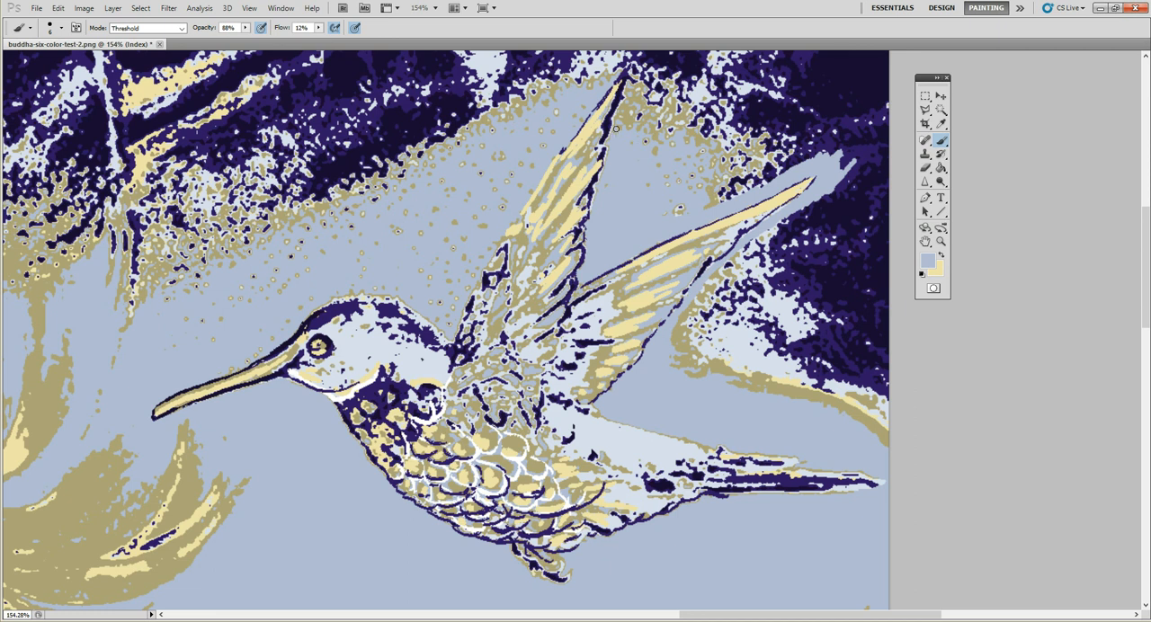
{"action": "mouse_move", "coordinate": [619, 115]}
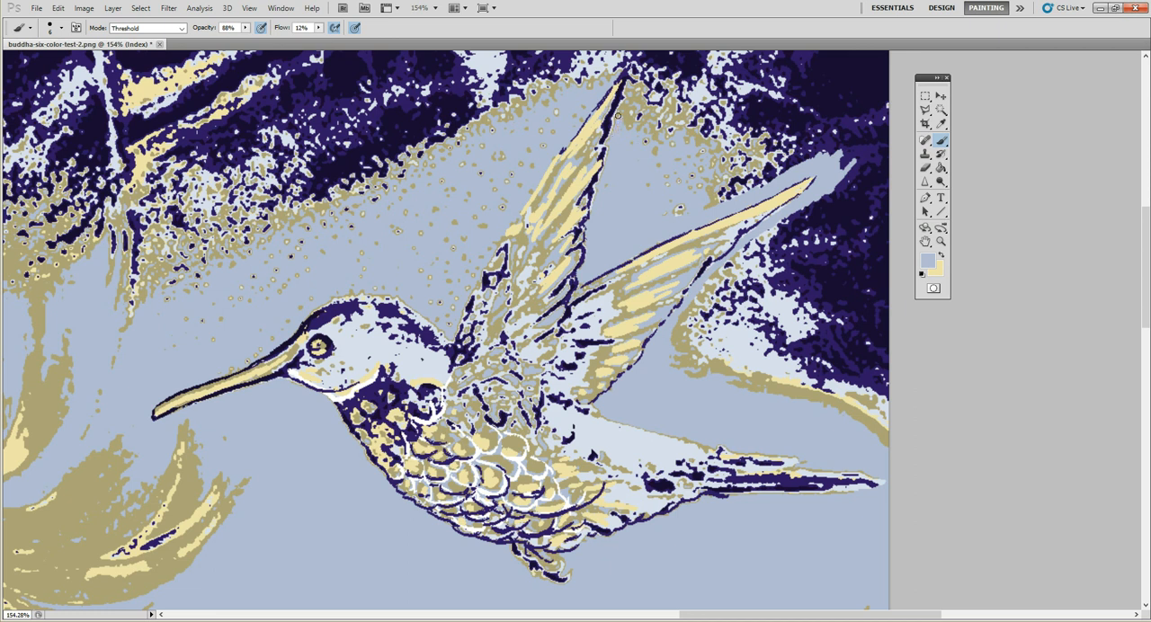
{"action": "mouse_move", "coordinate": [626, 107]}
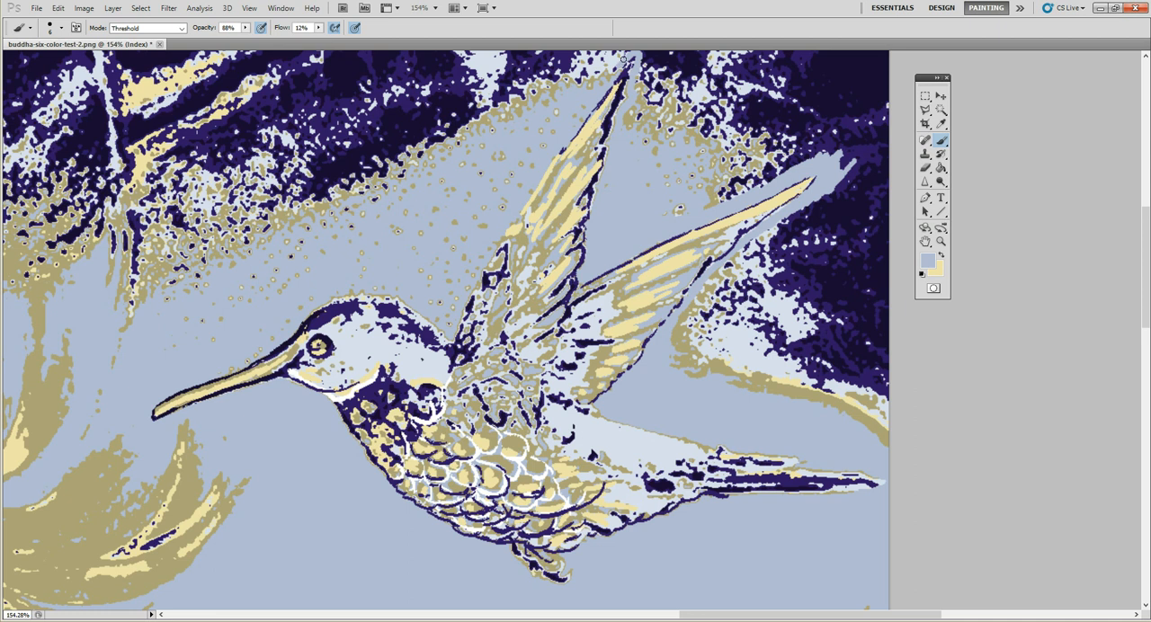
{"action": "mouse_move", "coordinate": [590, 98]}
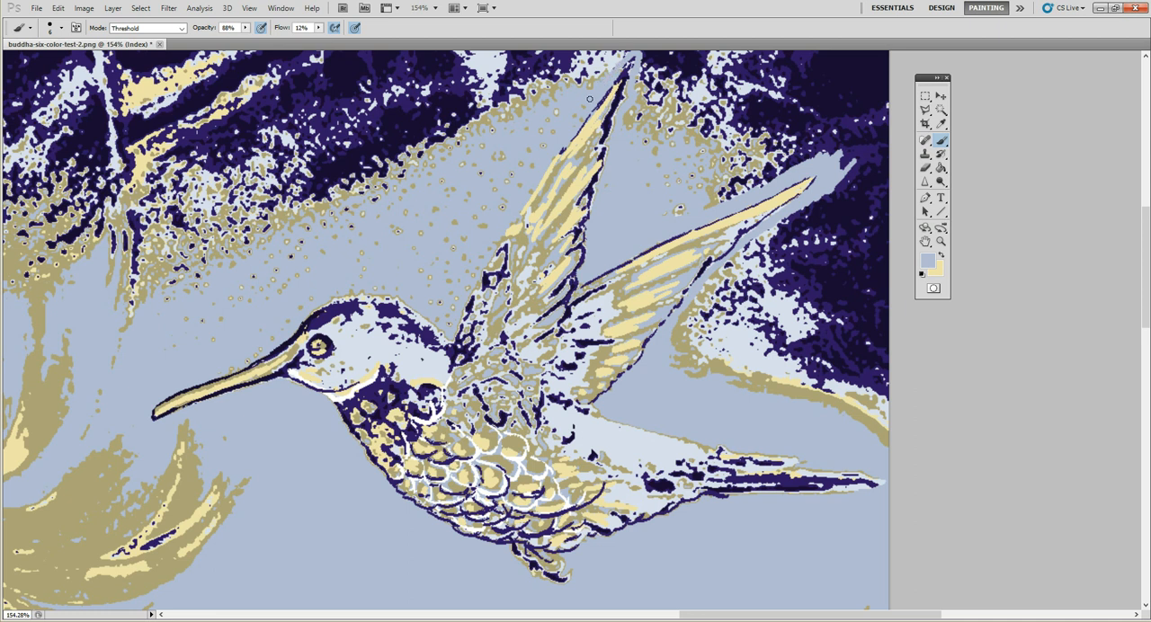
{"action": "mouse_move", "coordinate": [583, 115]}
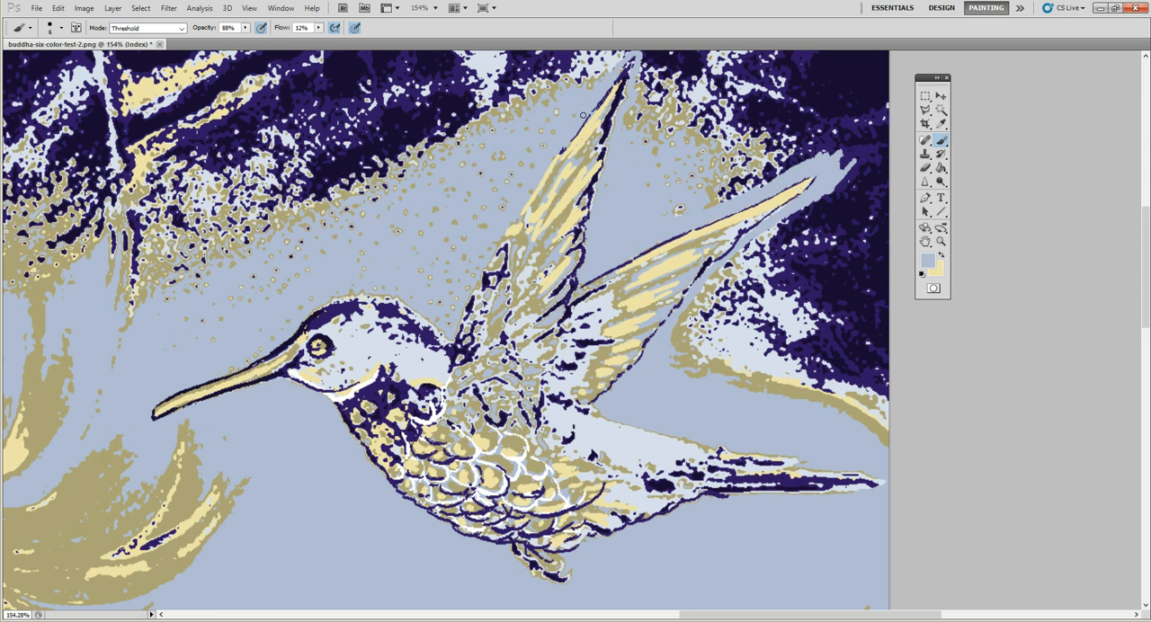
{"action": "mouse_move", "coordinate": [529, 183]}
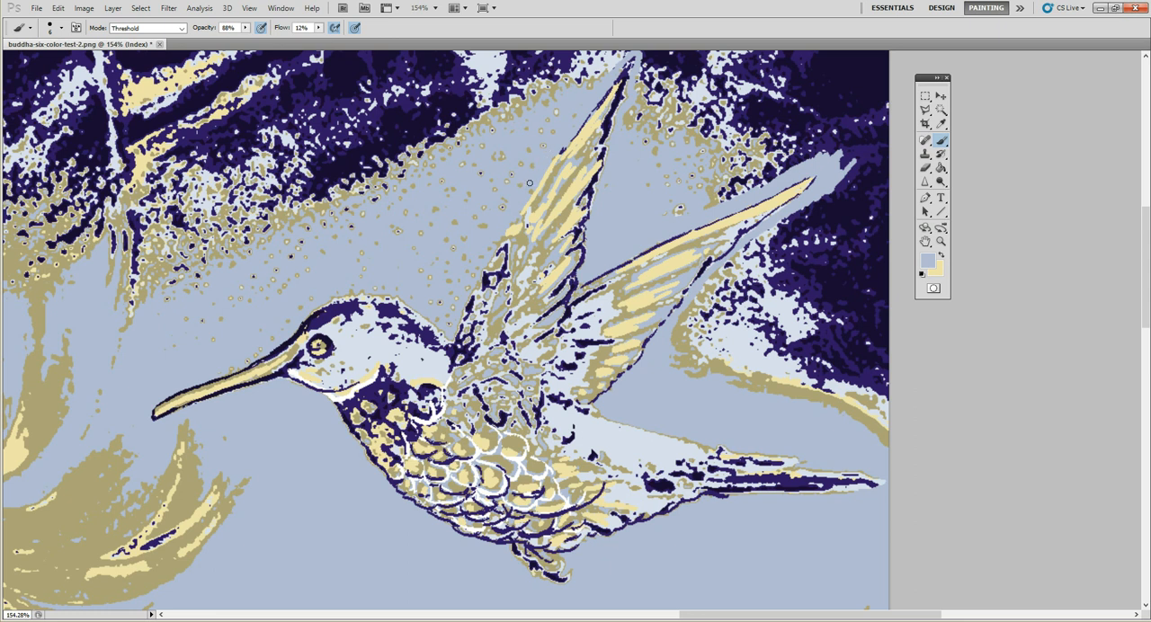
{"action": "mouse_move", "coordinate": [529, 190]}
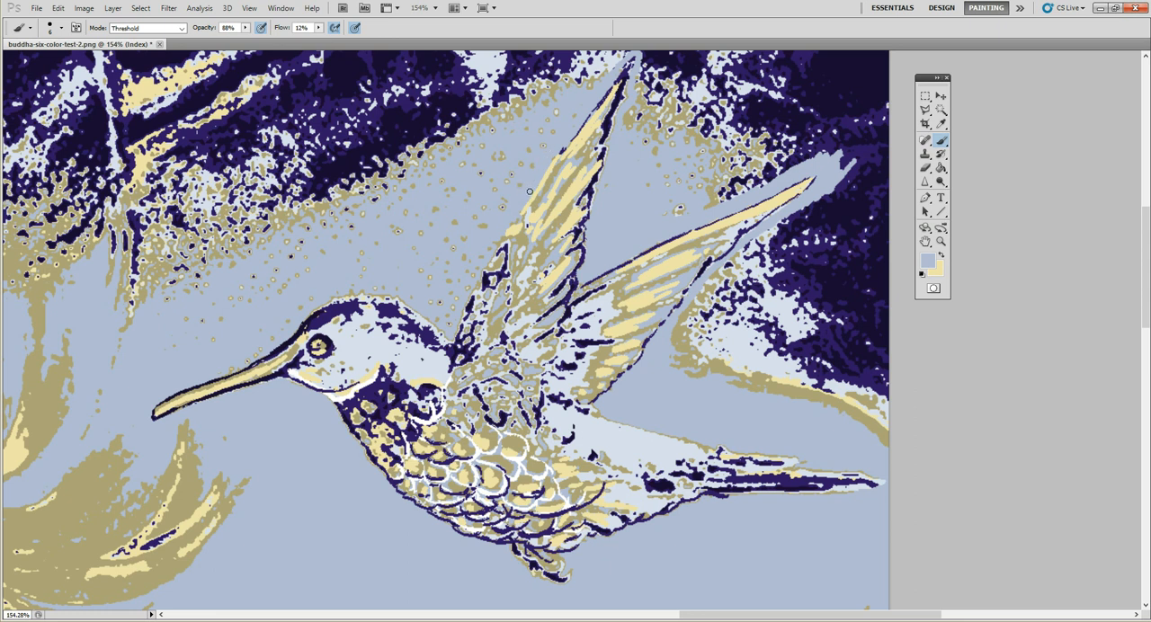
{"action": "mouse_move", "coordinate": [493, 243]}
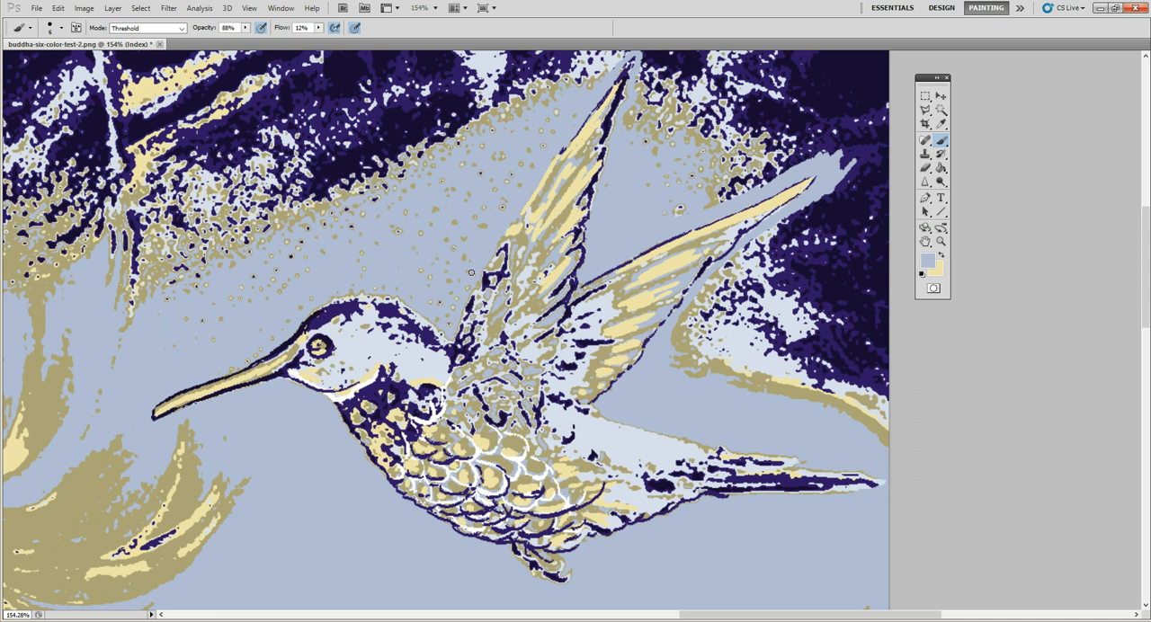
{"action": "mouse_move", "coordinate": [450, 318]}
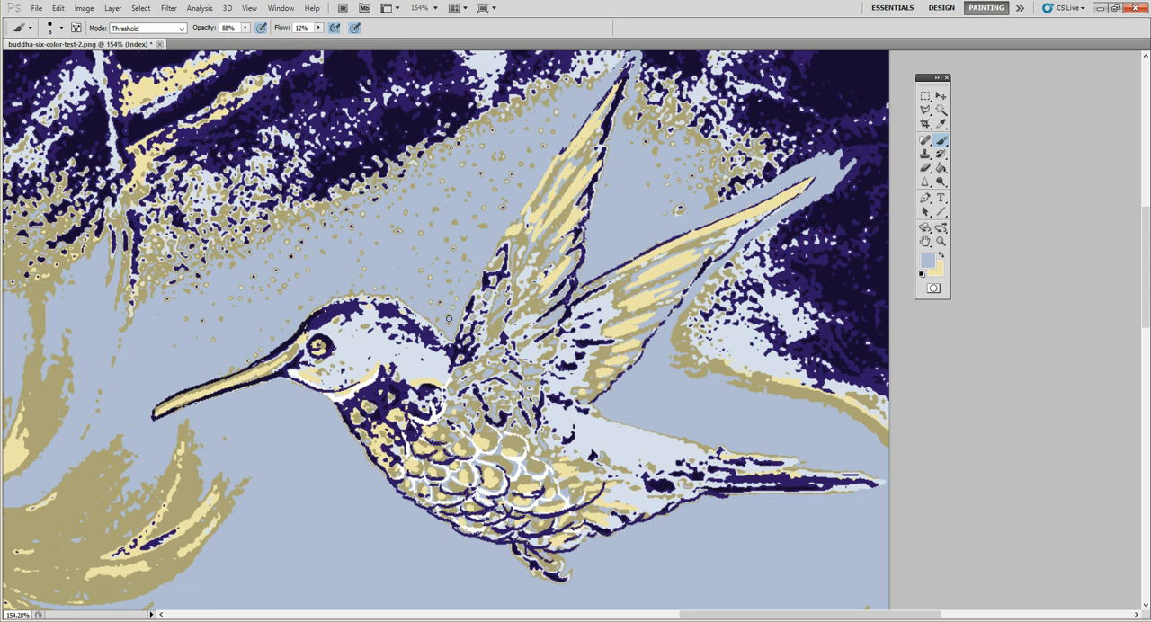
{"action": "mouse_move", "coordinate": [410, 291]}
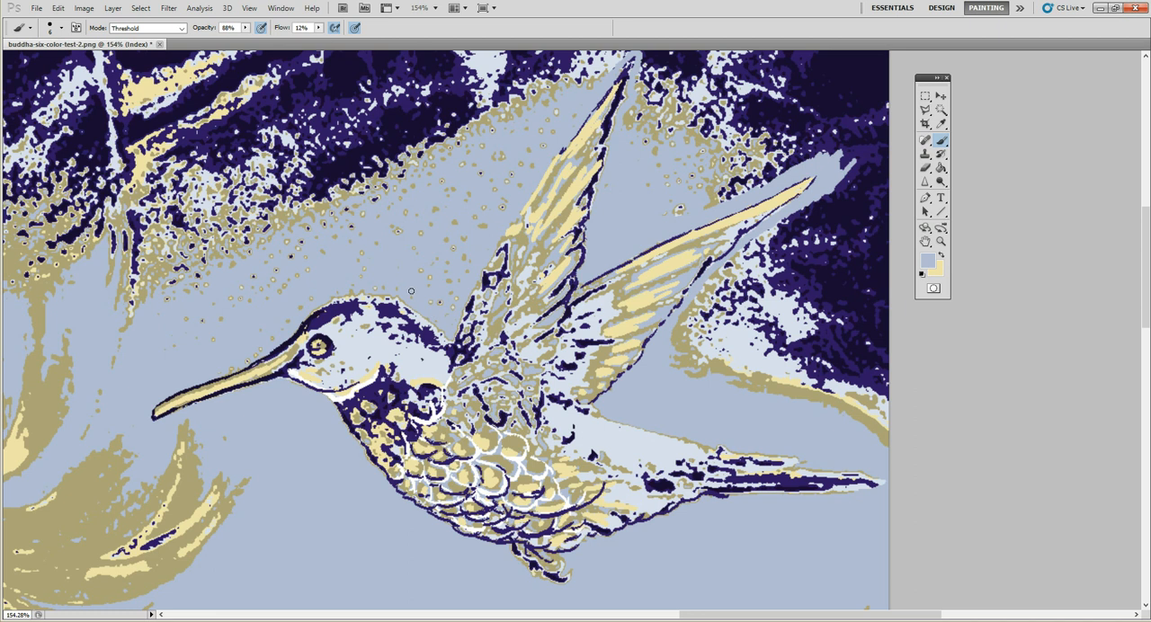
{"action": "mouse_move", "coordinate": [374, 286]}
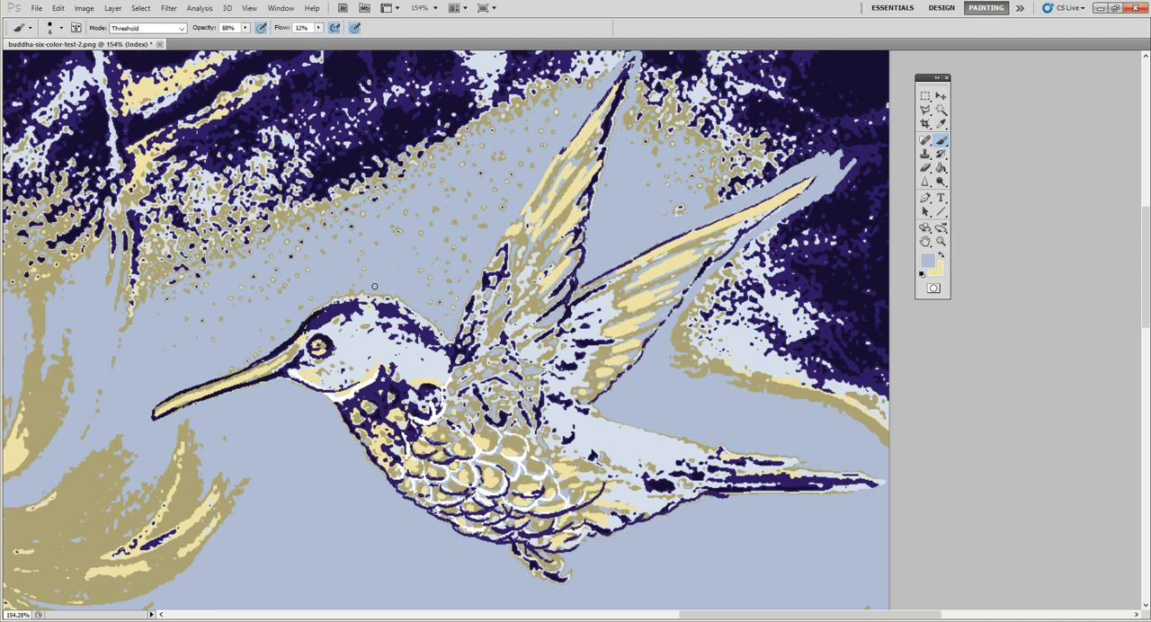
{"action": "mouse_move", "coordinate": [366, 286]}
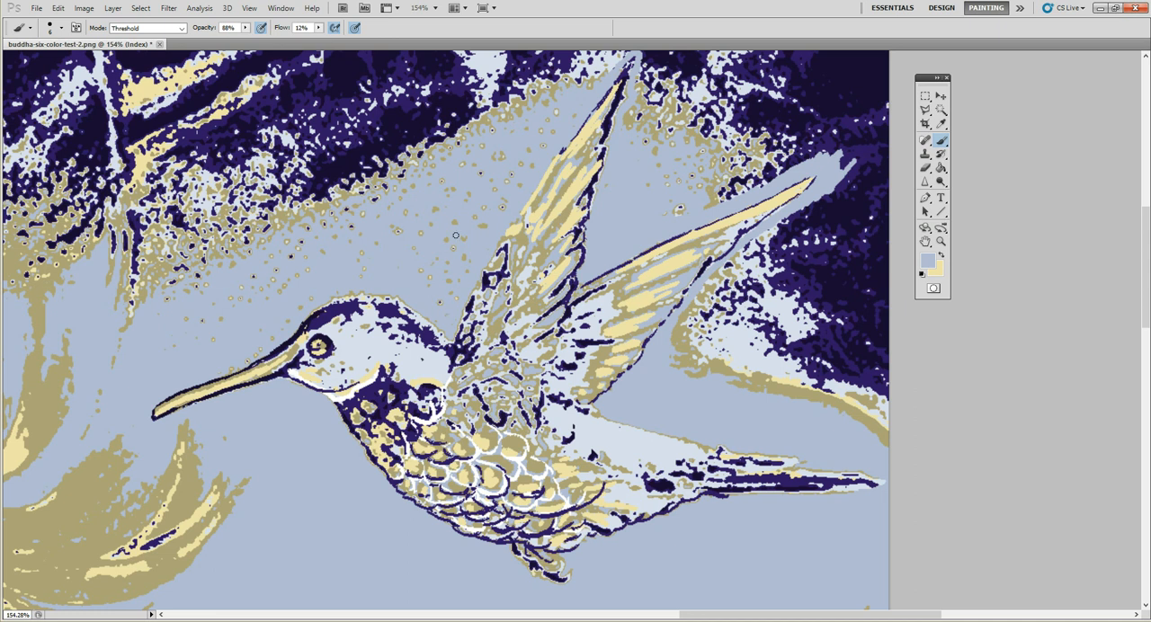
{"action": "mouse_move", "coordinate": [326, 295]}
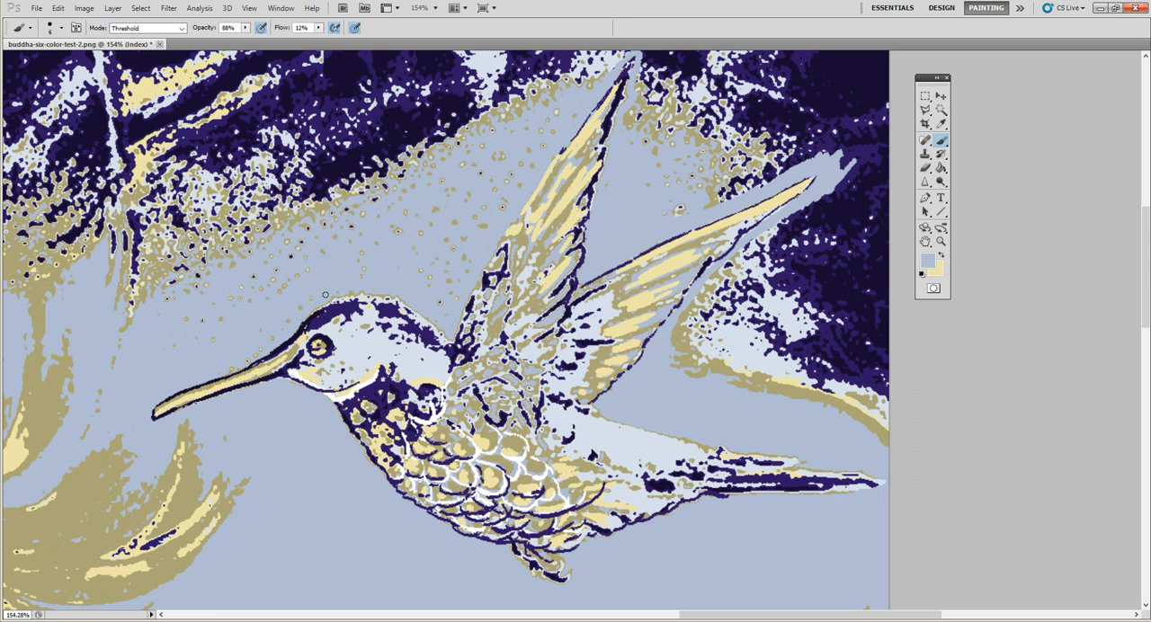
{"action": "mouse_move", "coordinate": [406, 286]}
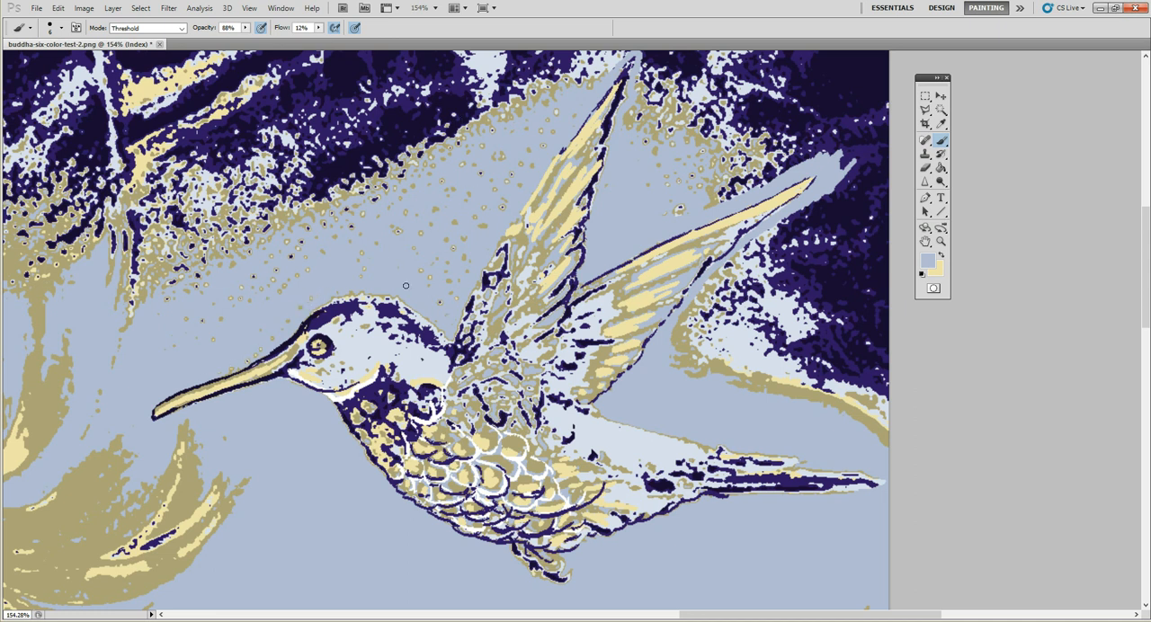
{"action": "mouse_move", "coordinate": [839, 468]}
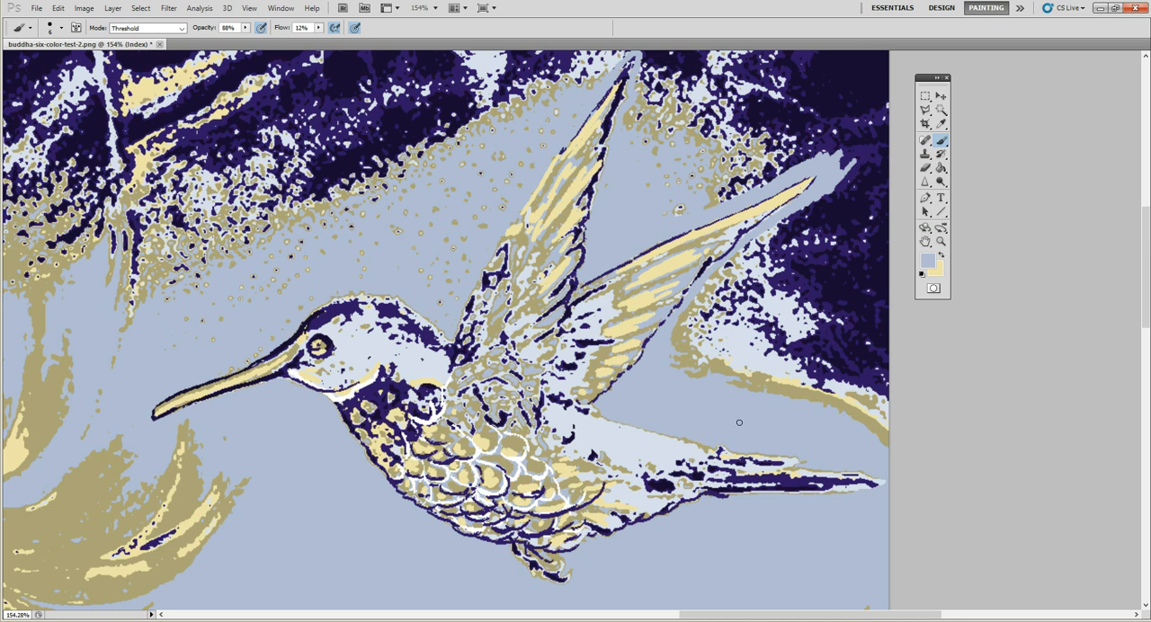
{"action": "mouse_move", "coordinate": [690, 374]}
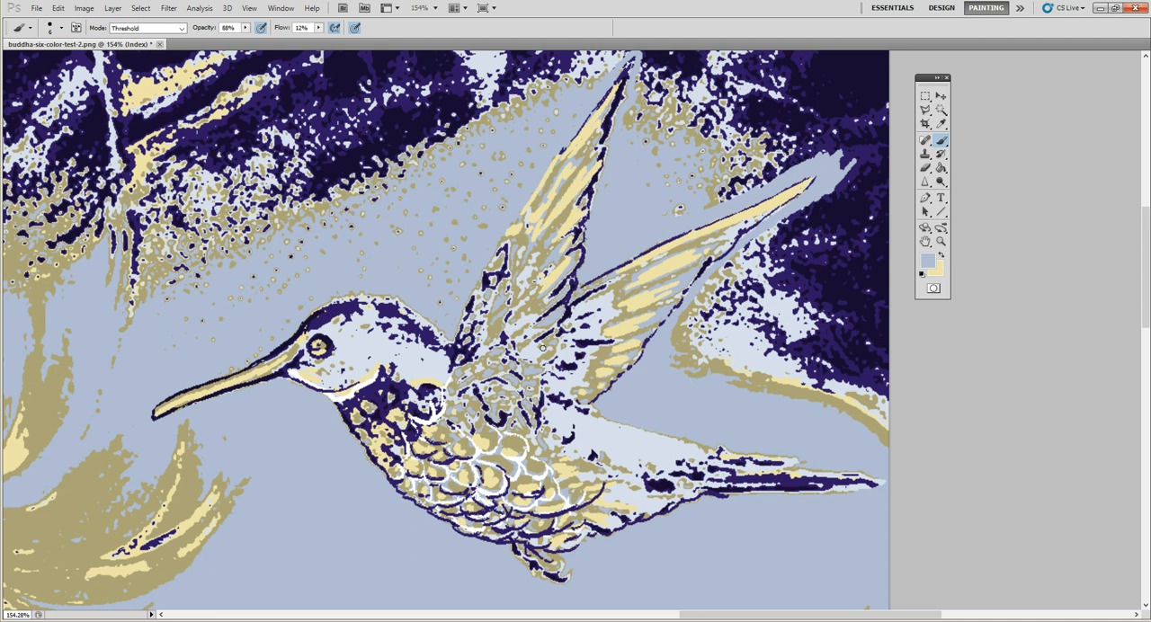
{"action": "mouse_move", "coordinate": [952, 260]}
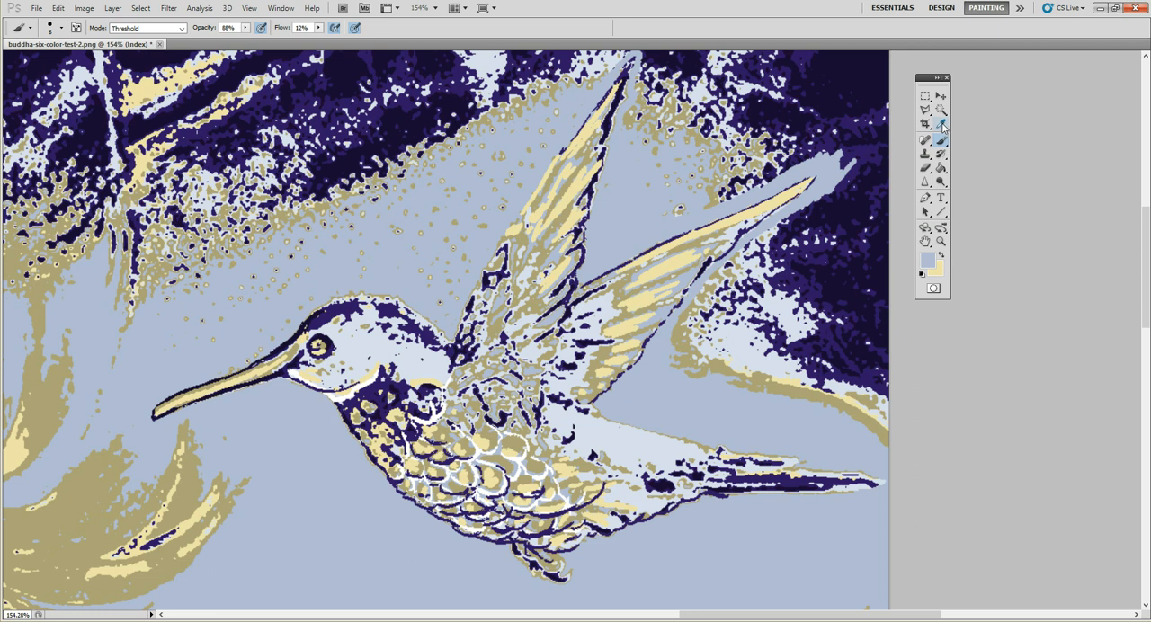
Sample dark navy from the bird with the Eyedropper and resume brushing.
{"action": "left_click", "coordinate": [925, 124]}
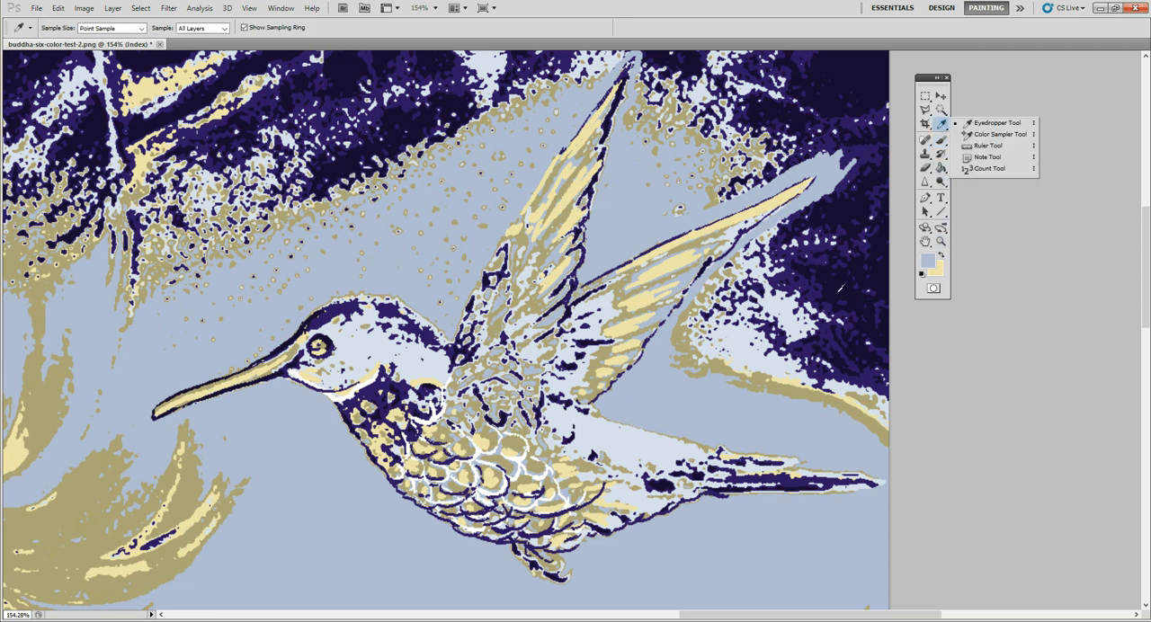
{"action": "mouse_move", "coordinate": [831, 274]}
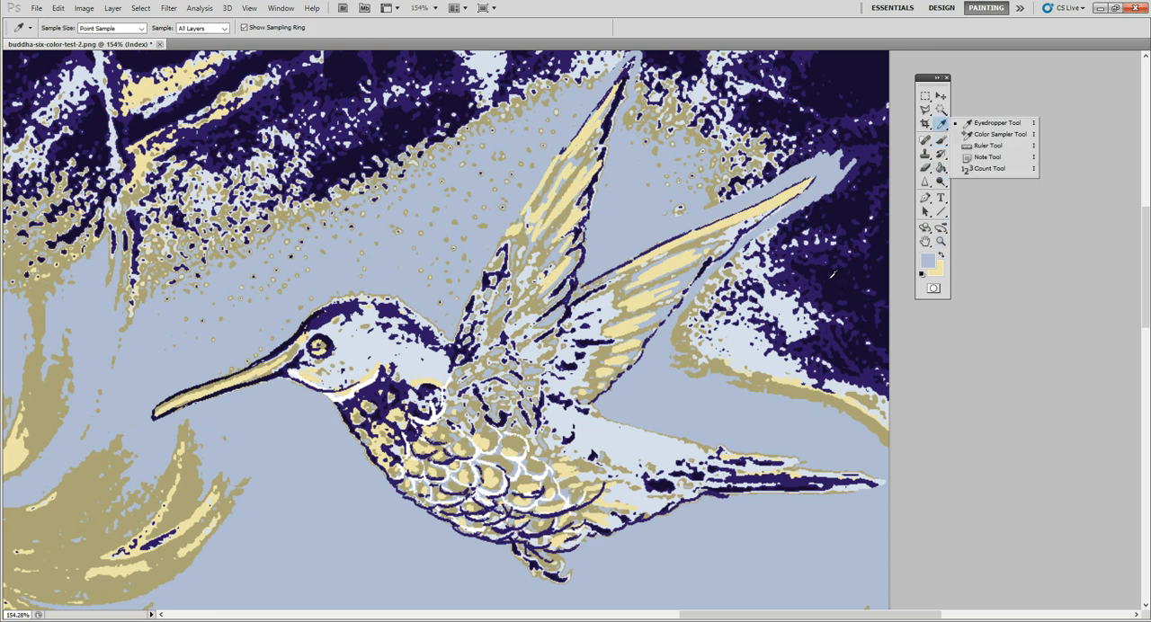
{"action": "mouse_move", "coordinate": [842, 205]}
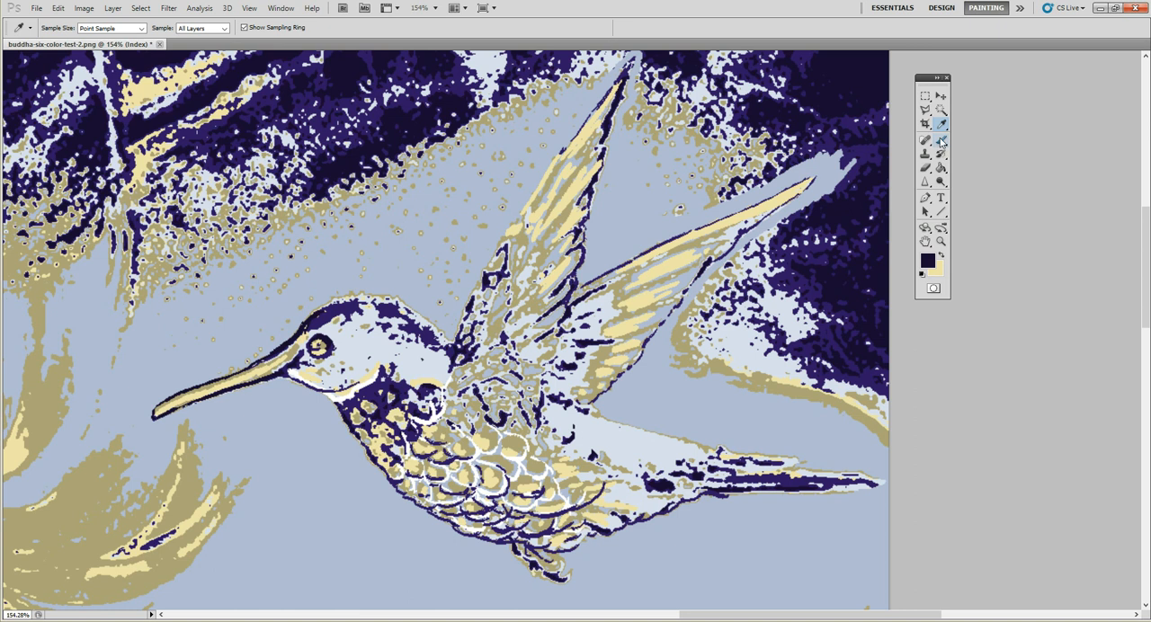
{"action": "left_click", "coordinate": [941, 140]}
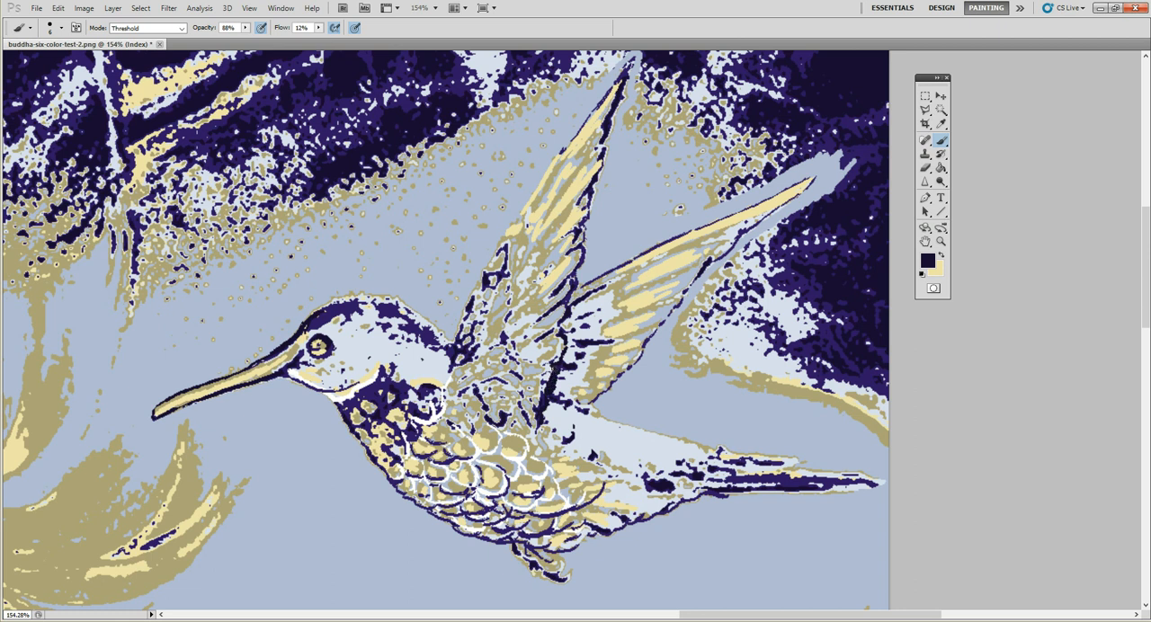
{"action": "mouse_move", "coordinate": [676, 392]}
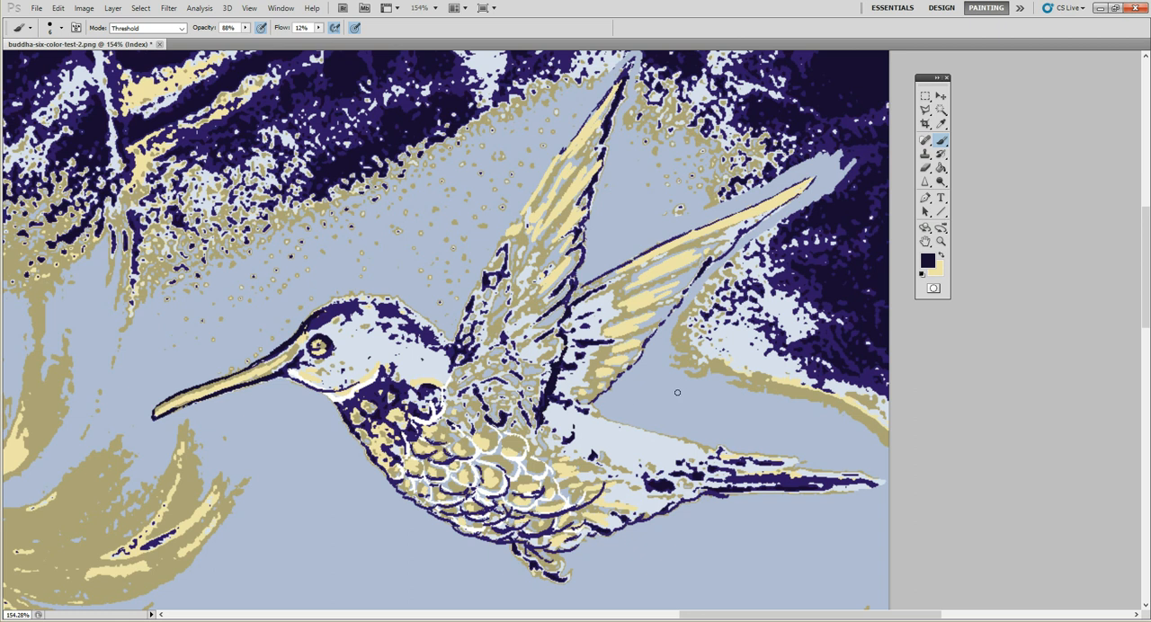
{"action": "mouse_move", "coordinate": [677, 401]}
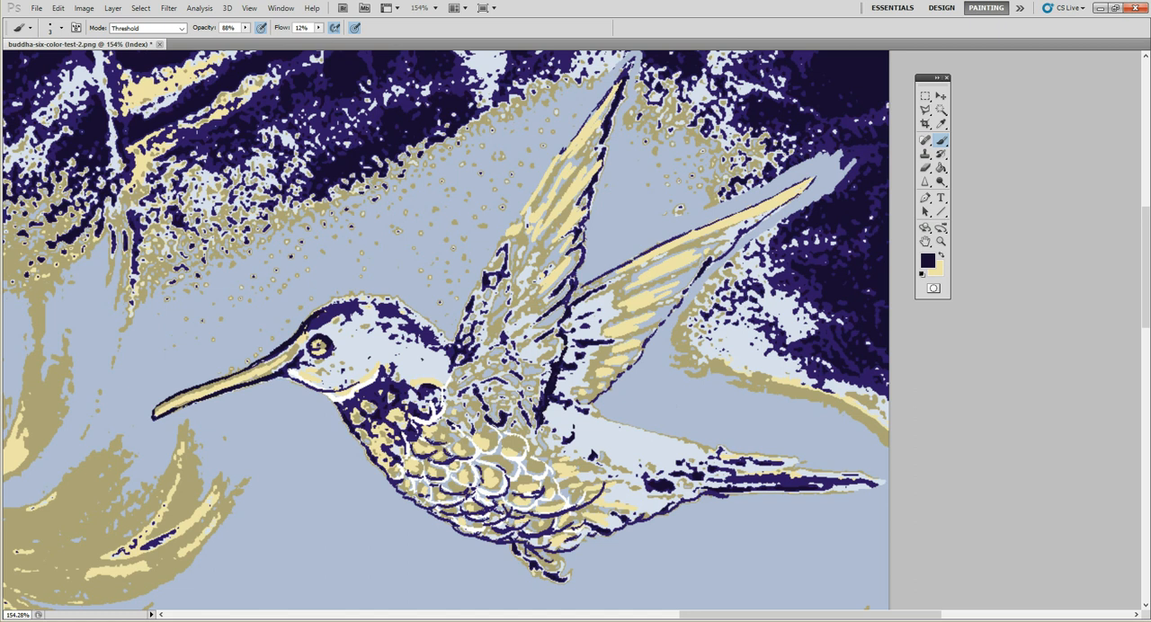
{"action": "mouse_move", "coordinate": [944, 259]}
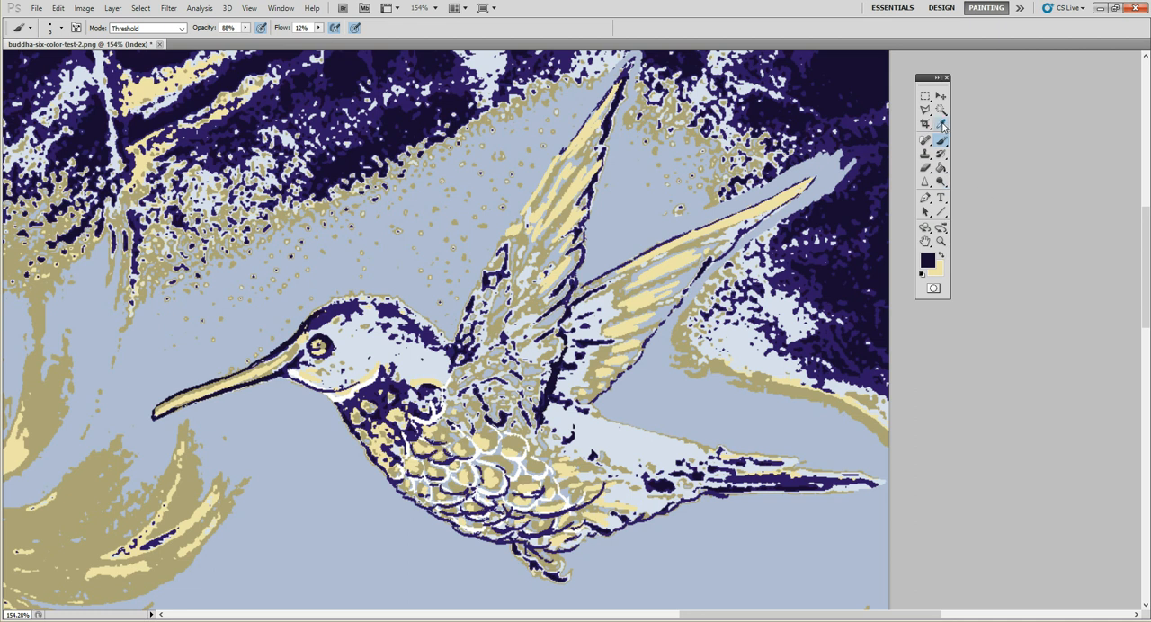
Sample the light blue background again and return to the Brush for cleanup.
{"action": "left_click", "coordinate": [925, 124]}
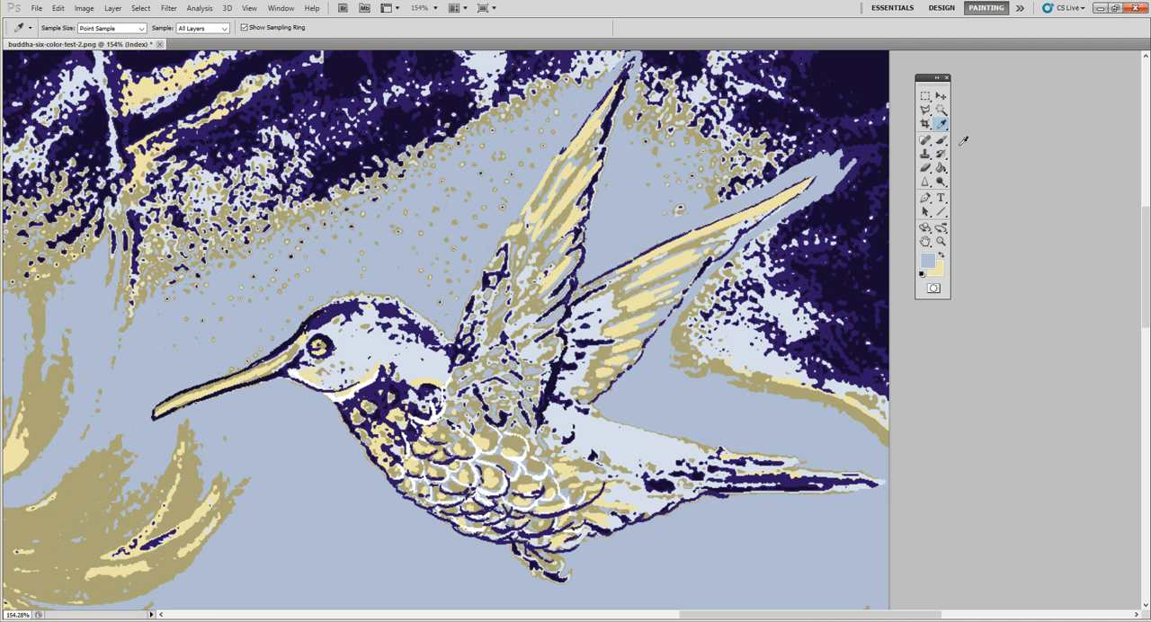
{"action": "left_click", "coordinate": [925, 140]}
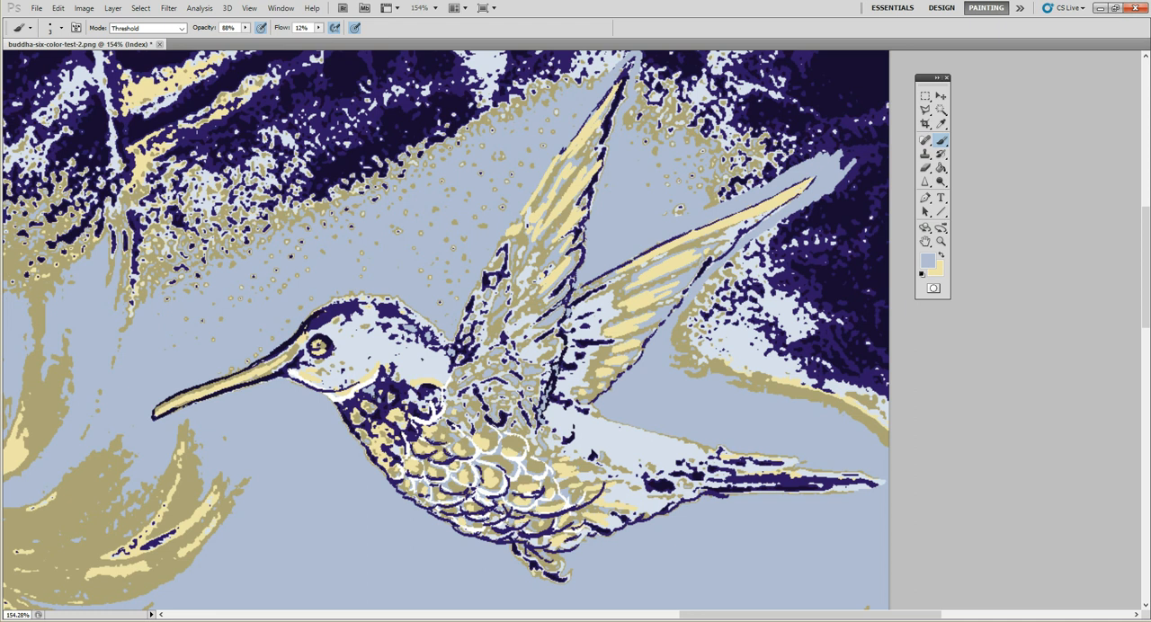
{"action": "mouse_move", "coordinate": [644, 392]}
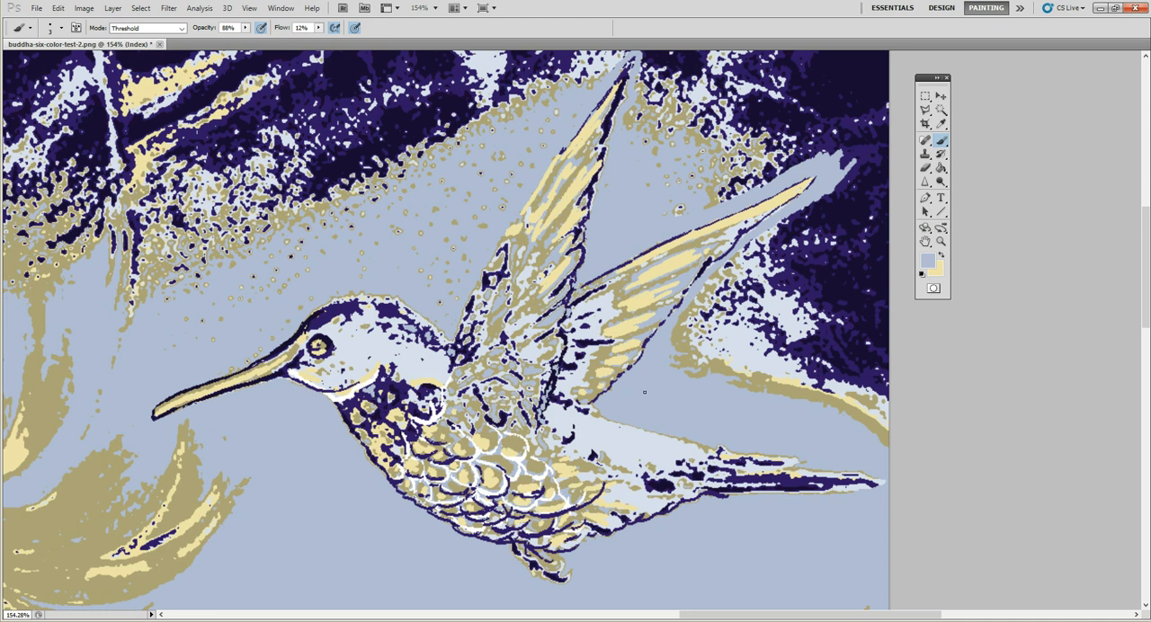
{"action": "mouse_move", "coordinate": [659, 402]}
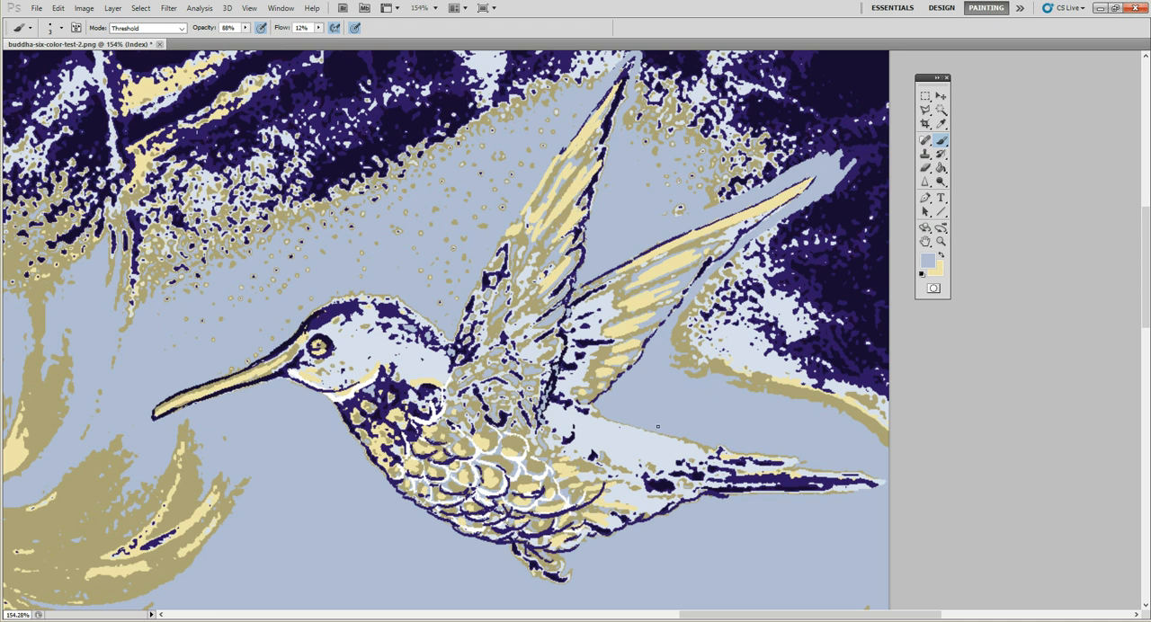
{"action": "mouse_move", "coordinate": [665, 421]}
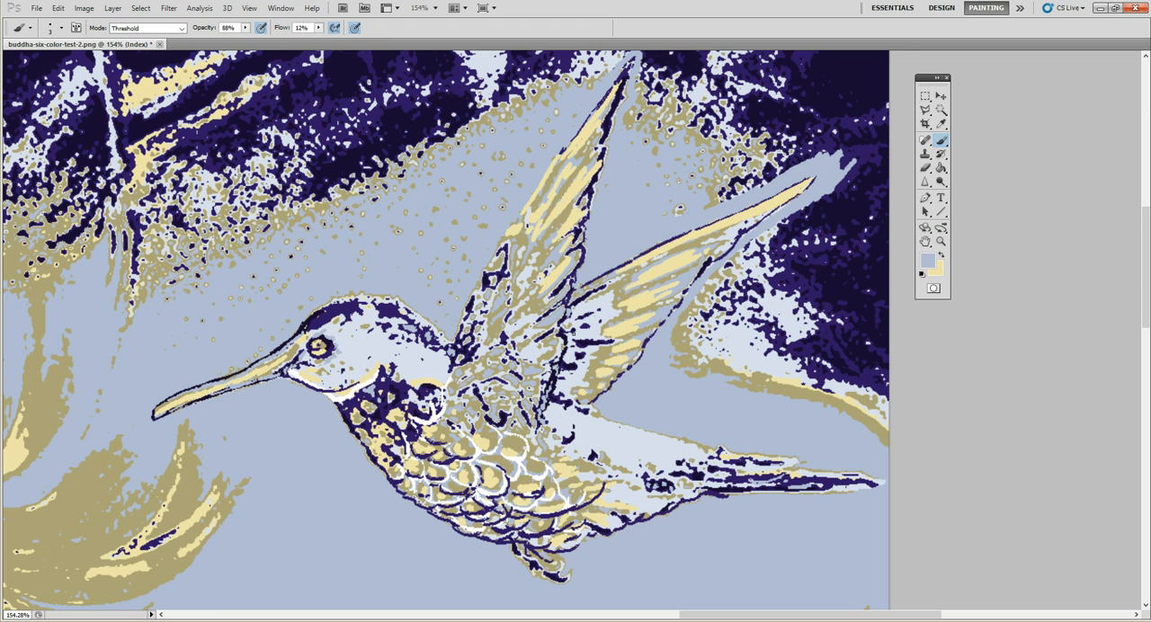
{"action": "mouse_move", "coordinate": [509, 215]}
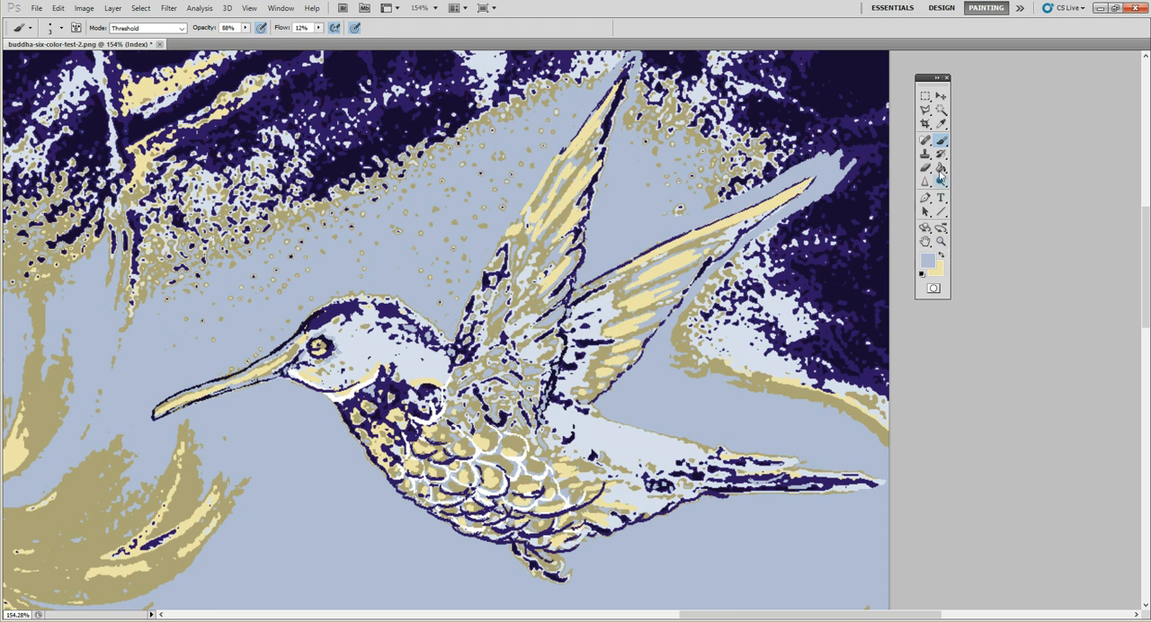
Sample dark navy from the picture with the Eyedropper and switch back to the Brush.
{"action": "left_click", "coordinate": [924, 125]}
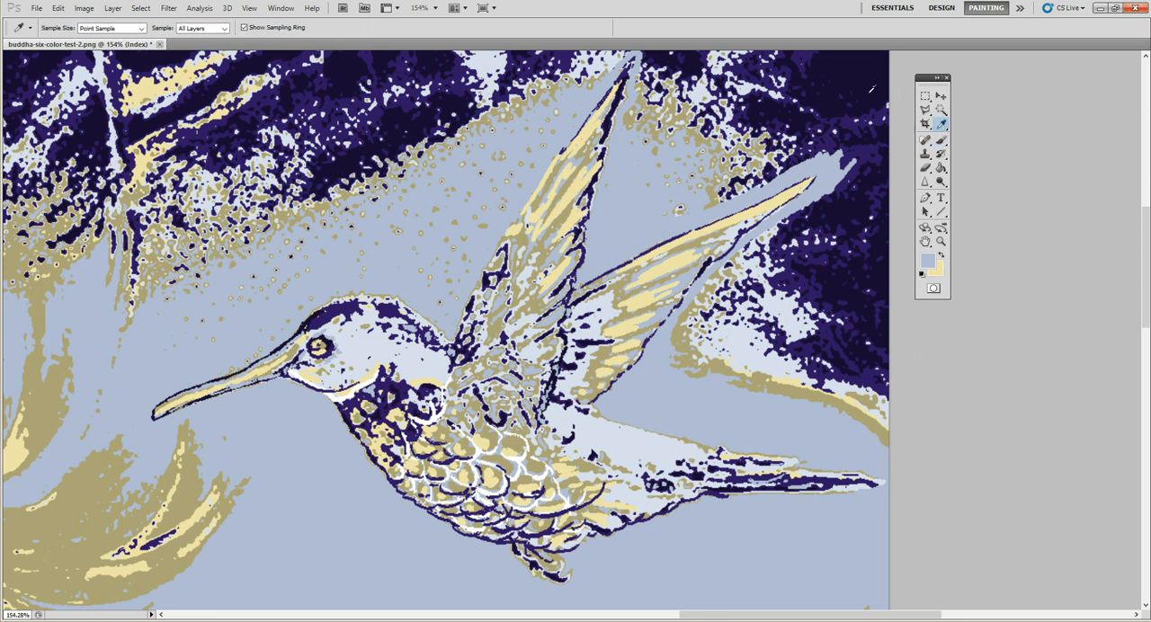
{"action": "left_click", "coordinate": [924, 259]}
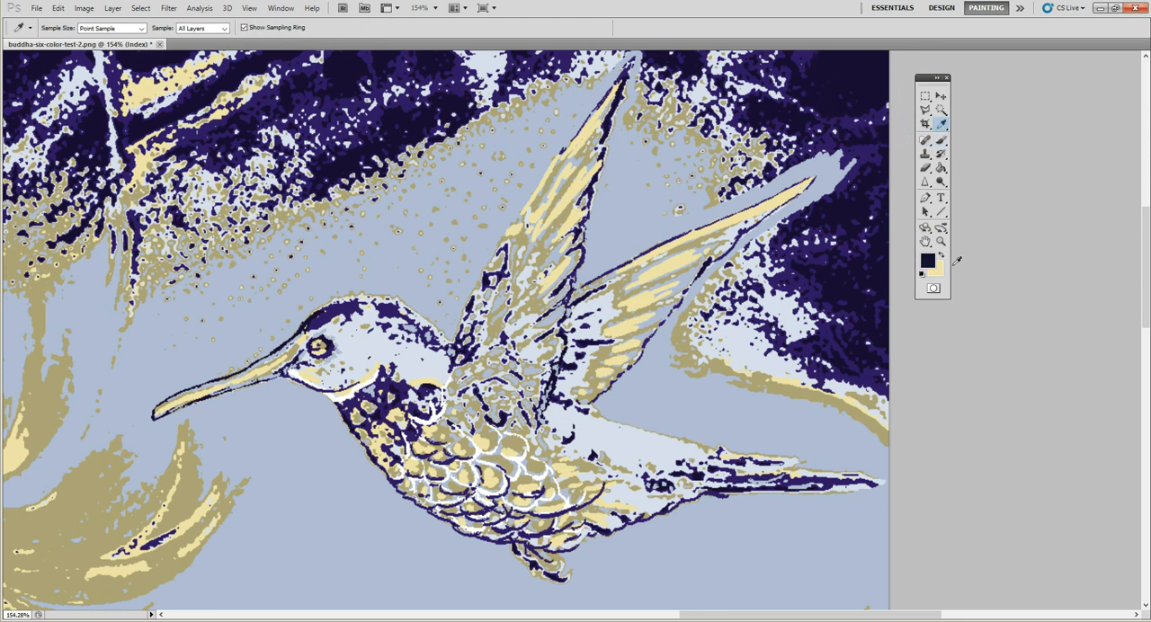
{"action": "left_click", "coordinate": [925, 140]}
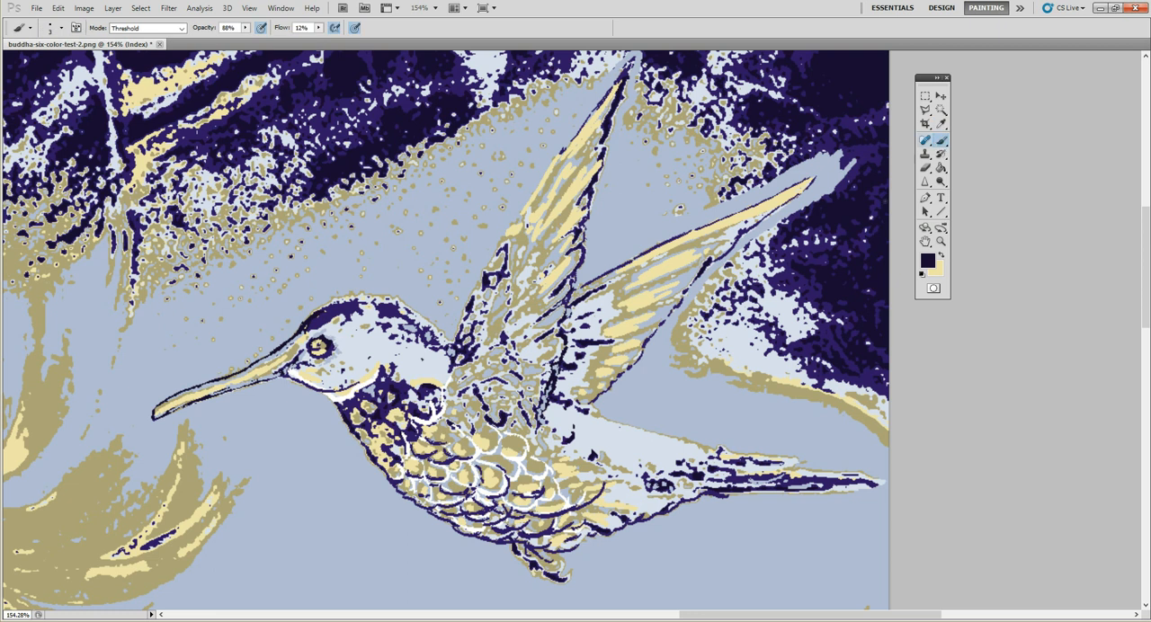